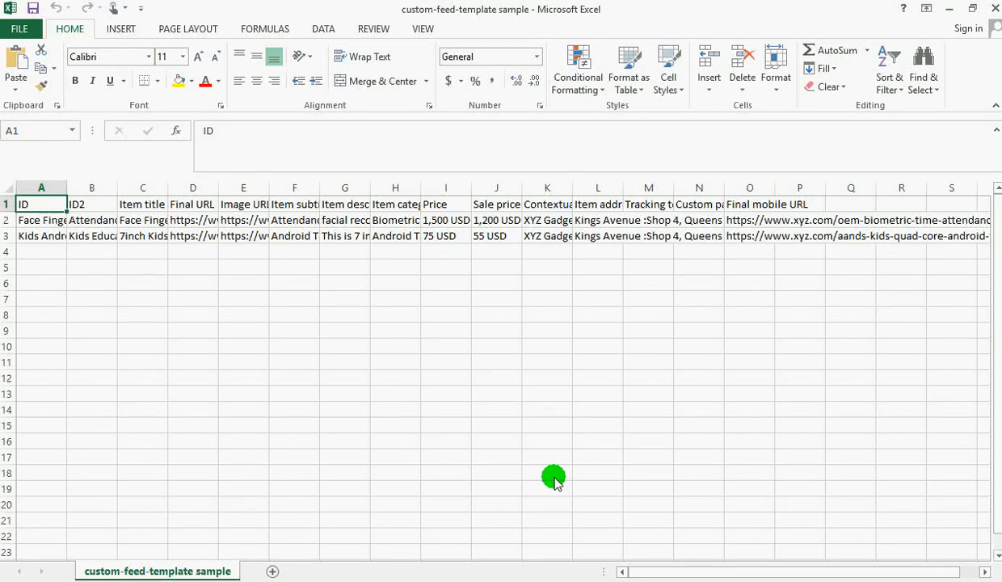
mouse_move(734, 427)
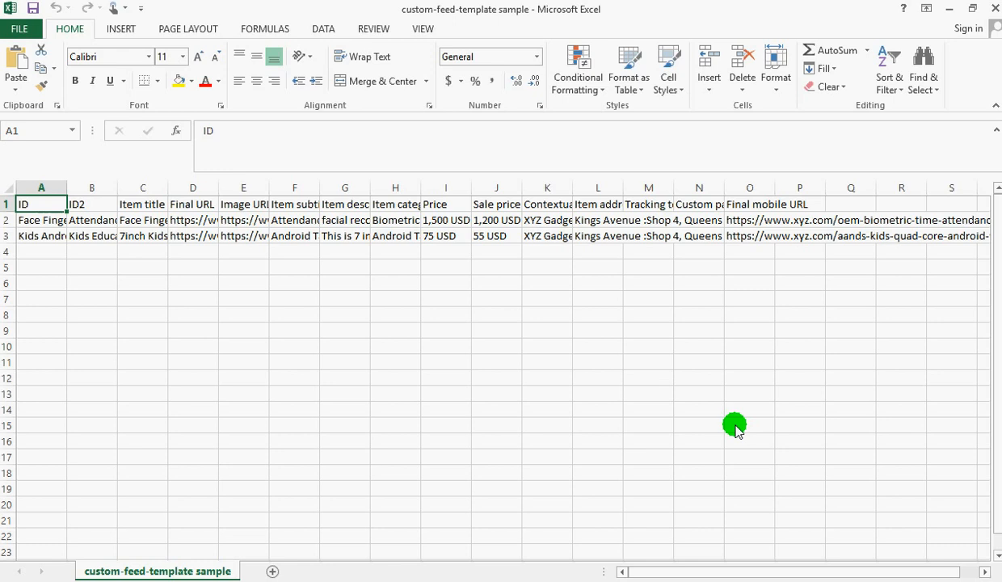
mouse_move(791, 483)
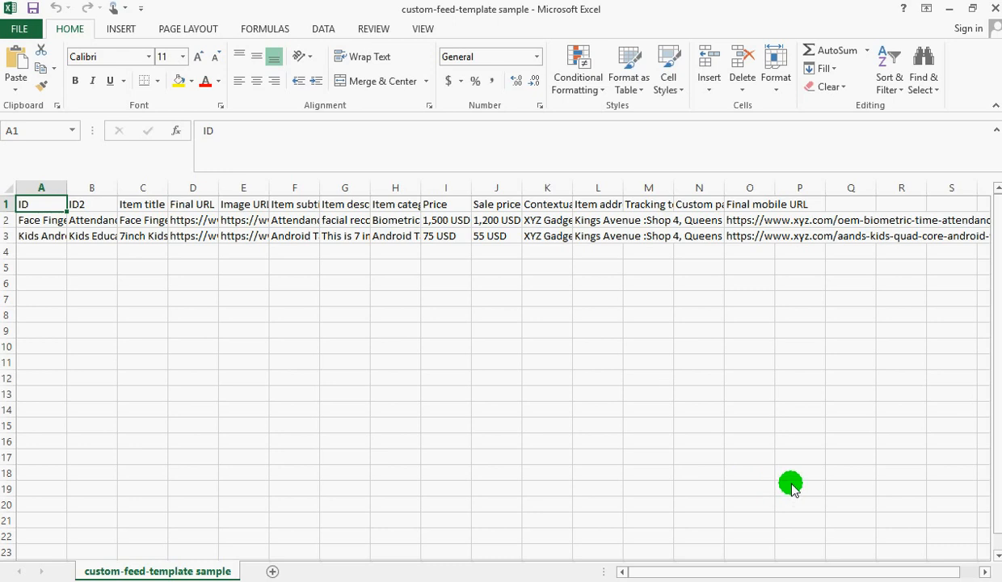
mouse_move(697, 429)
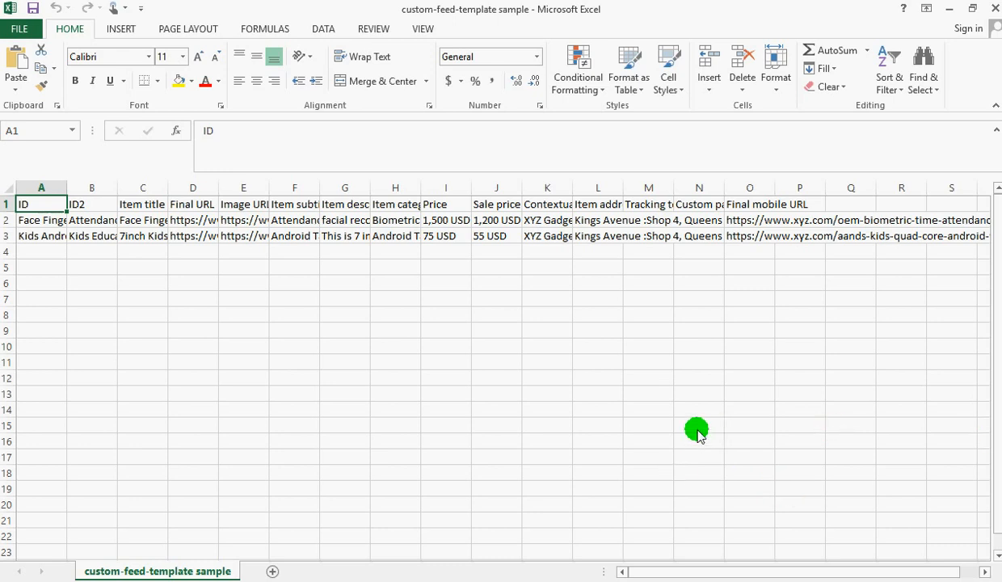
mouse_move(839, 404)
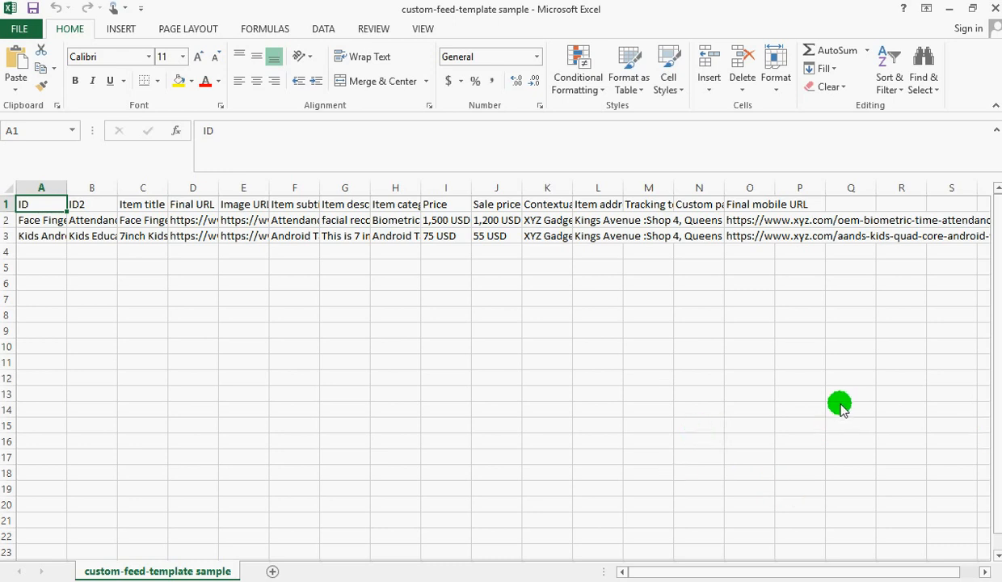
mouse_move(843, 404)
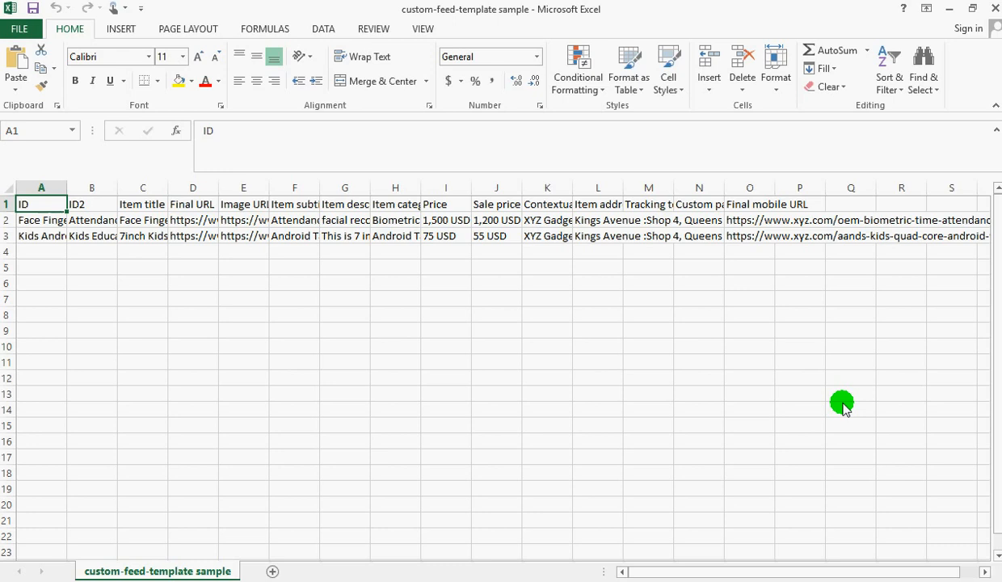
mouse_move(799, 404)
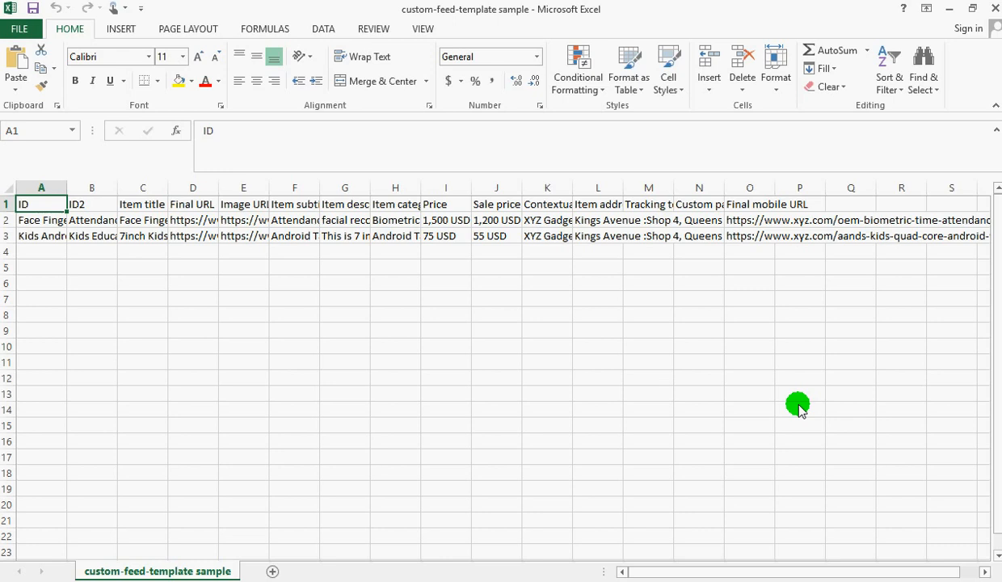
mouse_move(584, 388)
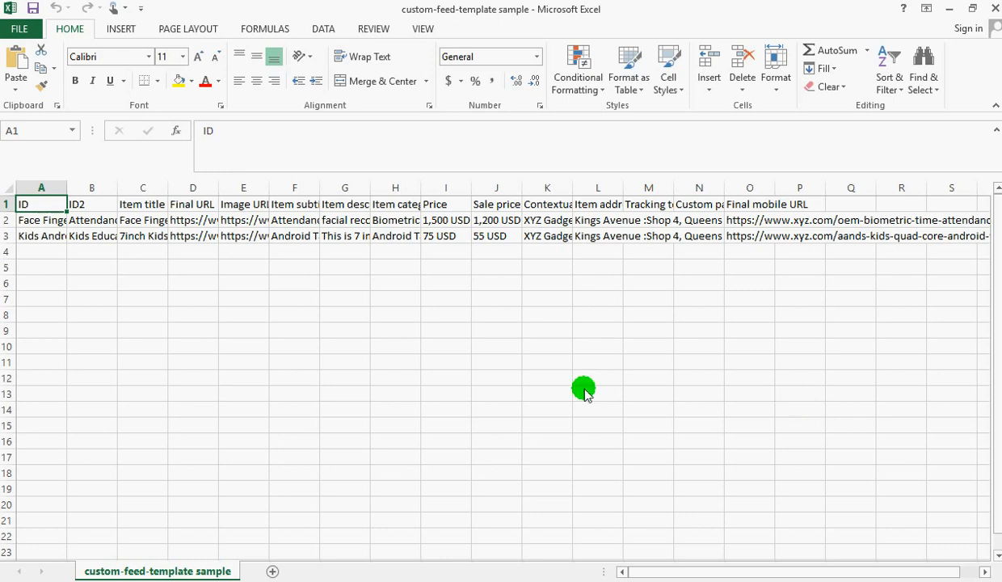
mouse_move(889, 390)
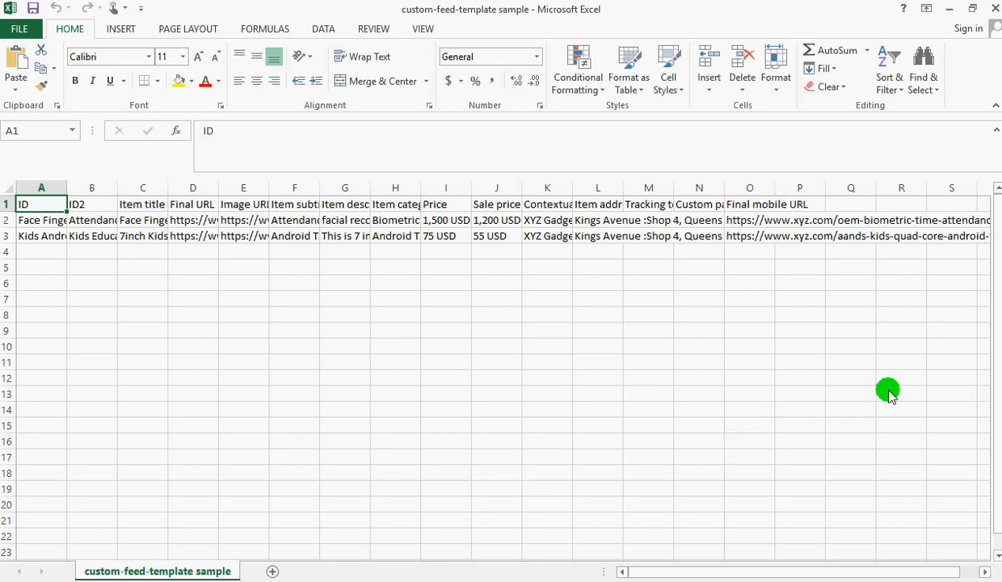
mouse_move(881, 433)
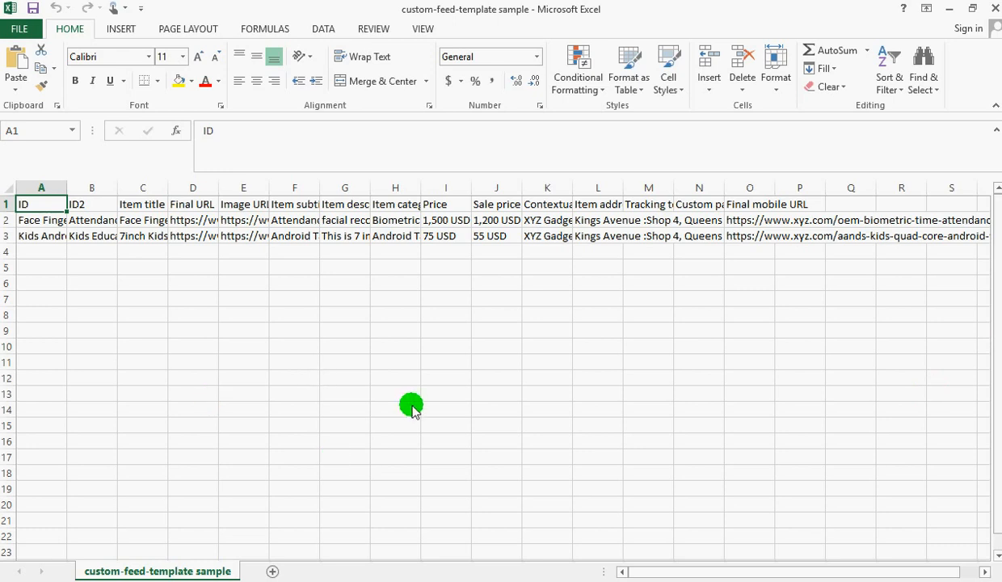
mouse_move(414, 414)
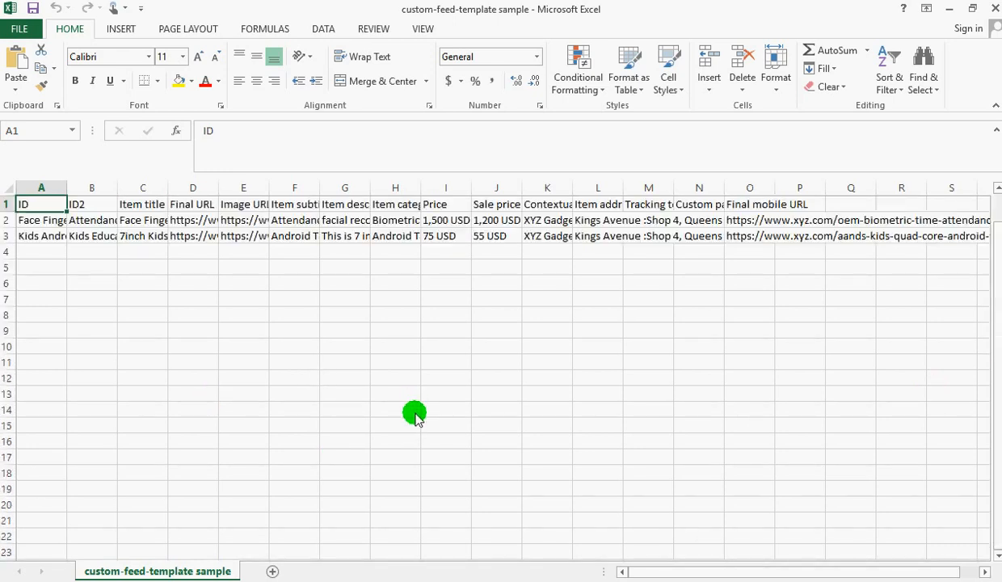
mouse_move(349, 377)
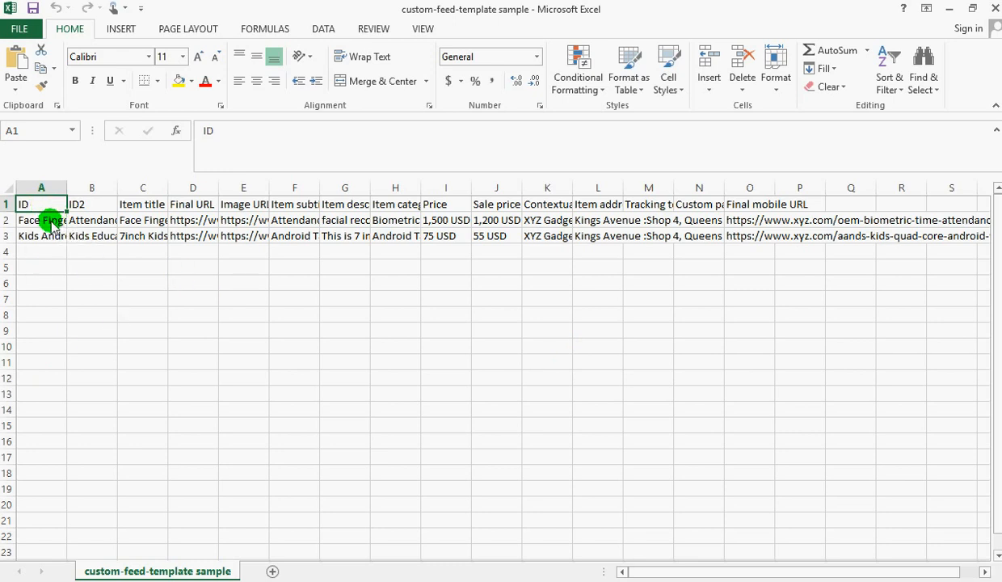
Step: Set the first item's ID in A2 to 'samsung Face Fingerprint Biometric' and move to its ID2
click(42, 220)
text(samsung )
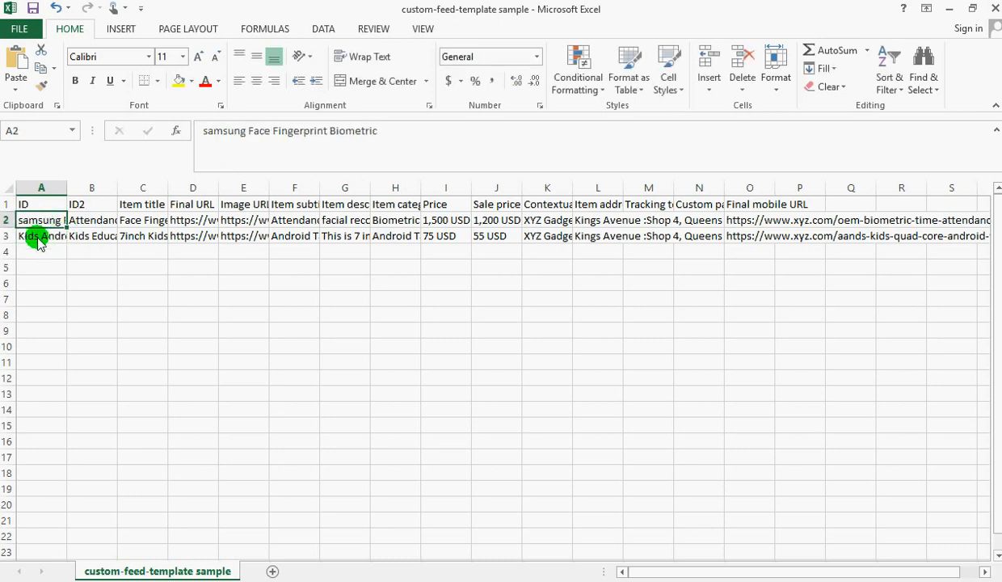
click(92, 220)
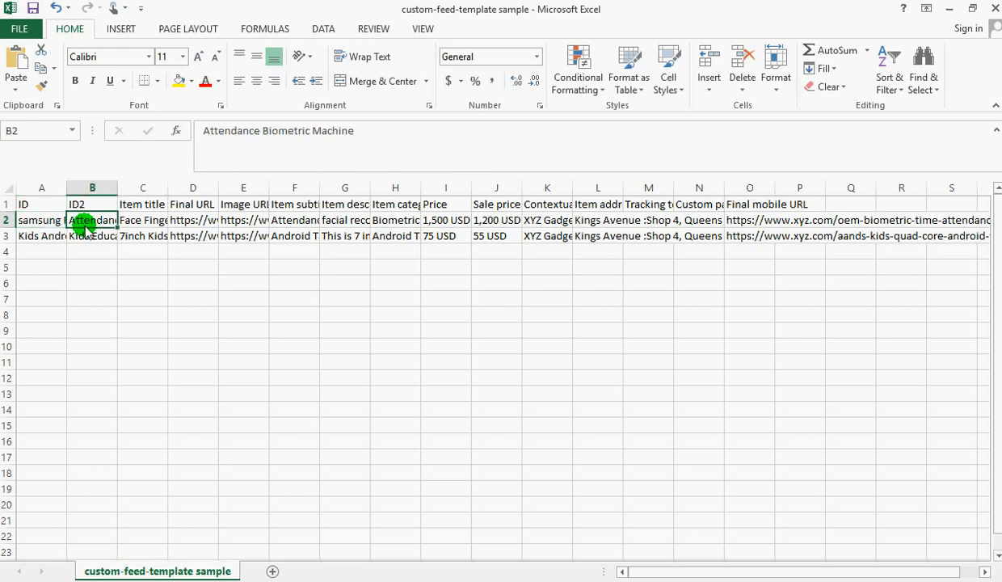
mouse_move(142, 220)
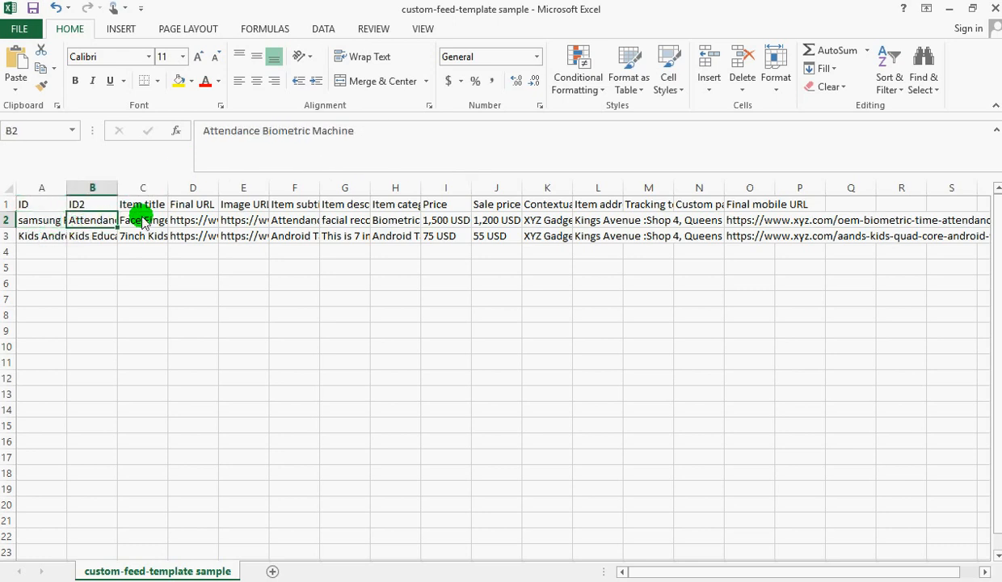
click(91, 204)
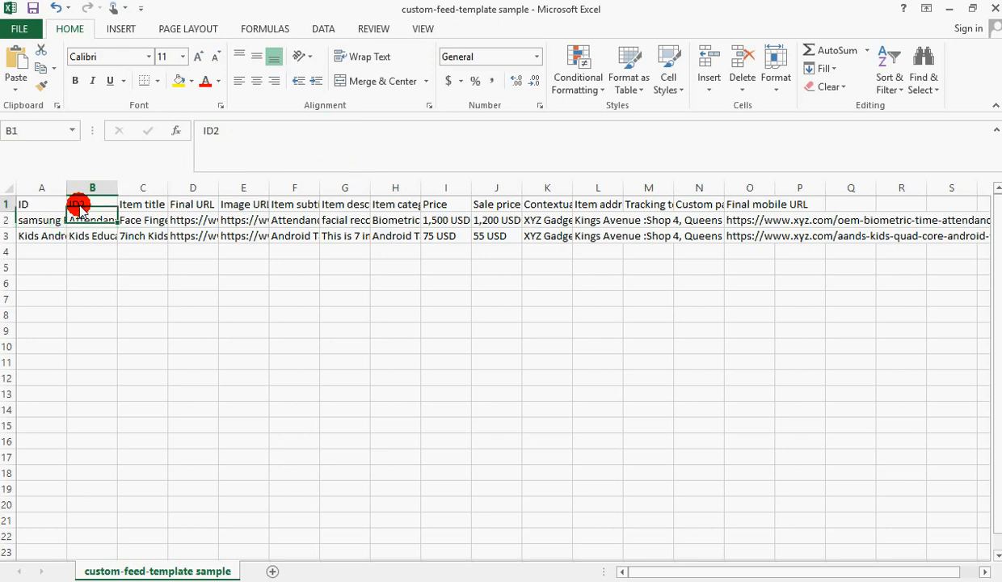
click(142, 204)
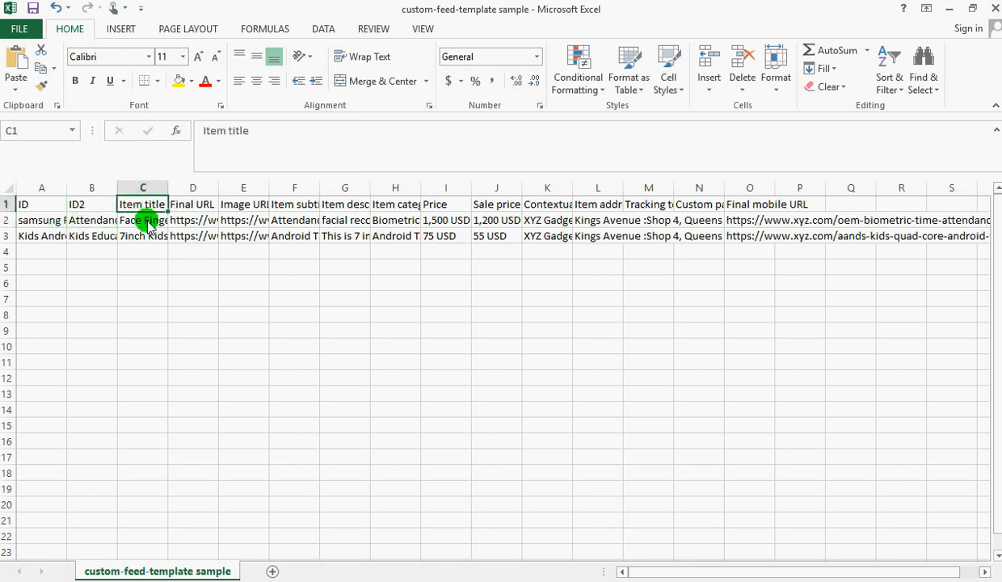
click(142, 220)
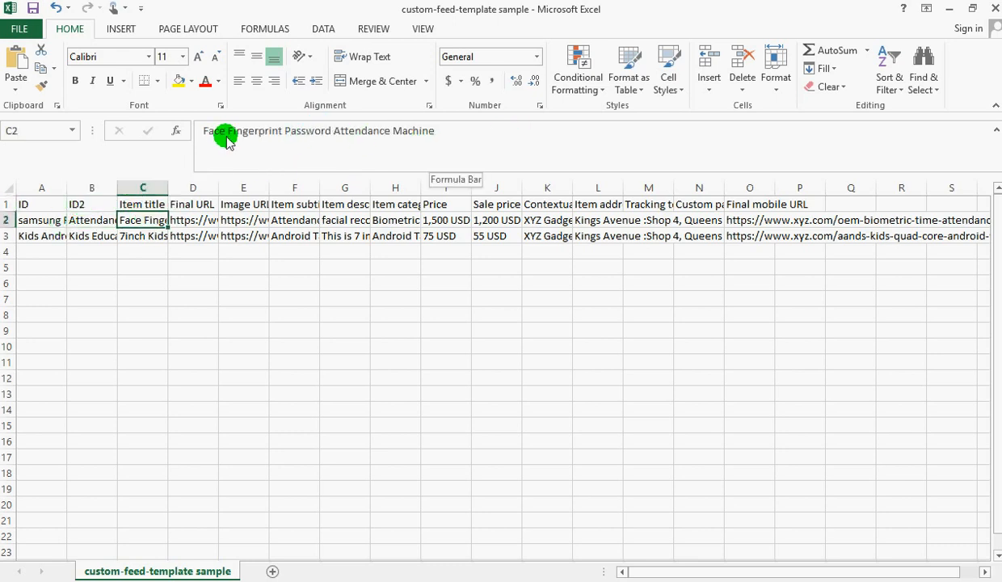
mouse_move(353, 147)
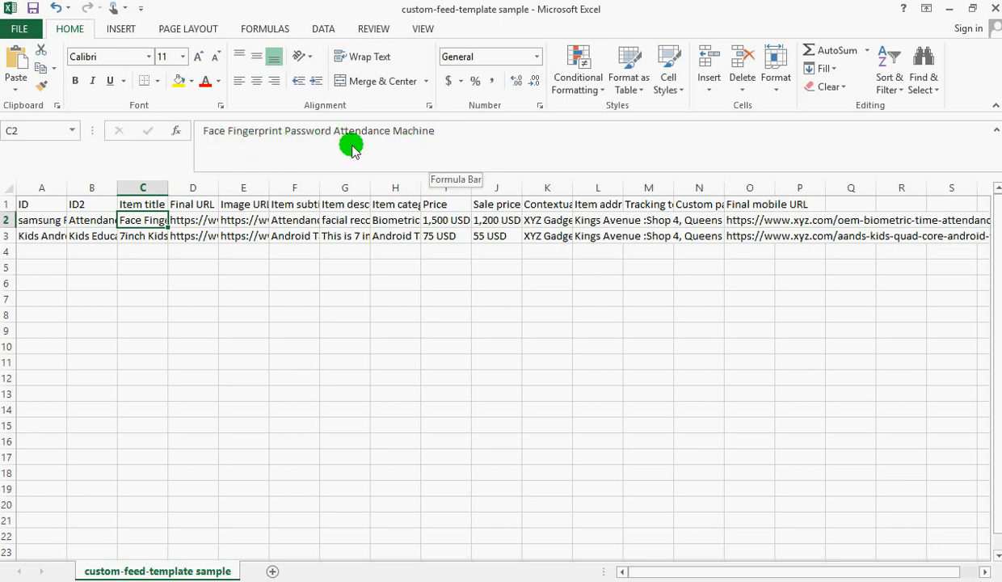
mouse_move(242, 204)
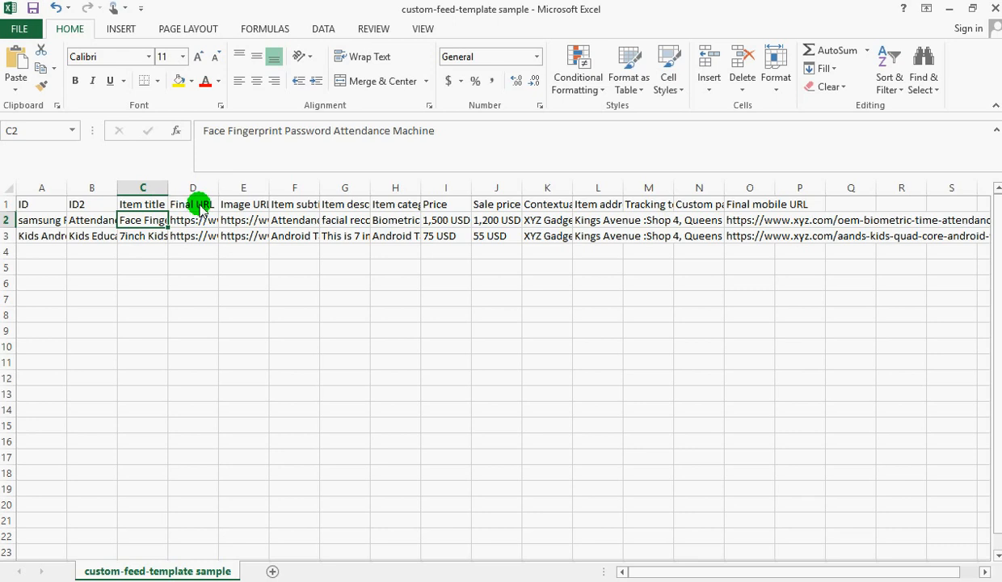
click(193, 204)
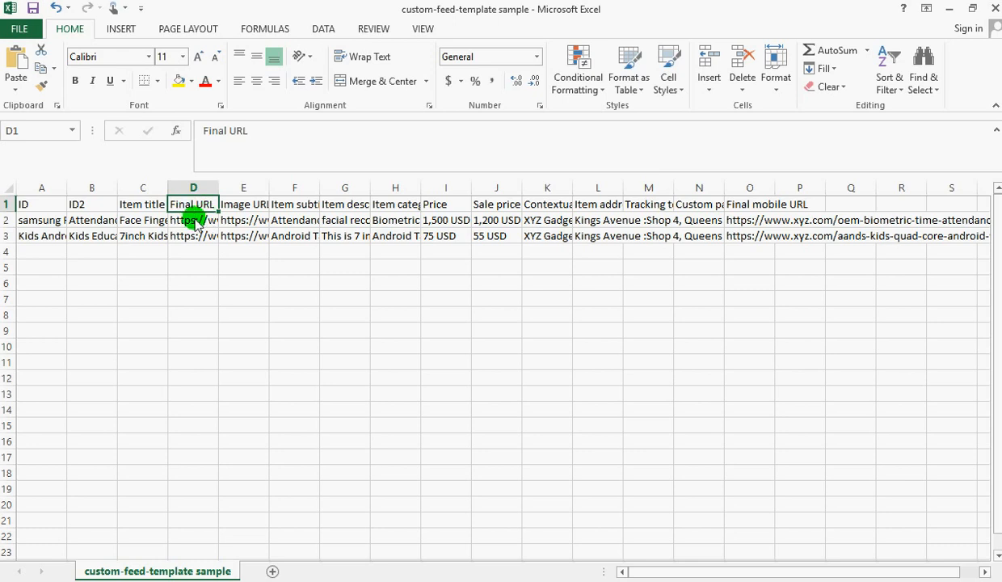
click(142, 220)
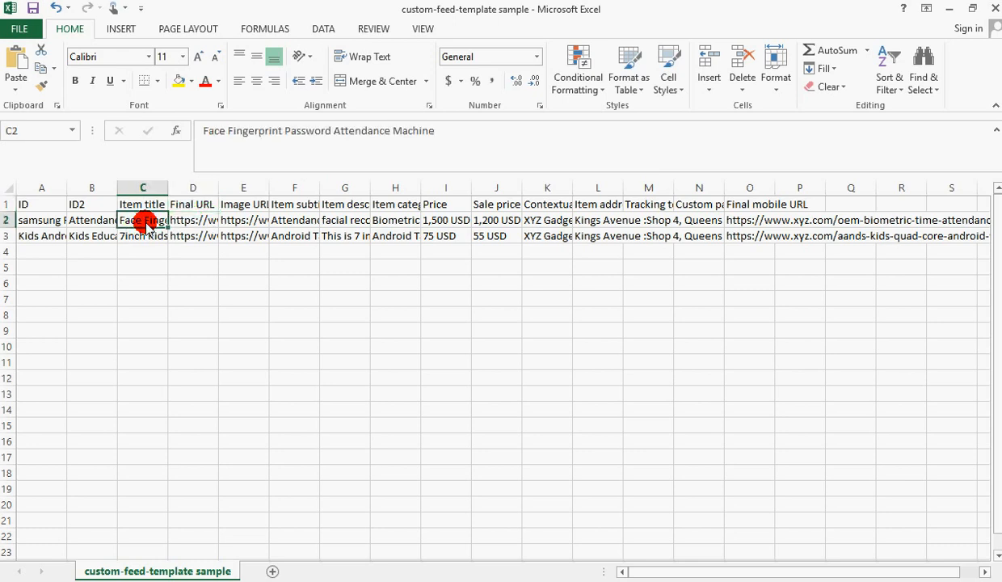
click(192, 203)
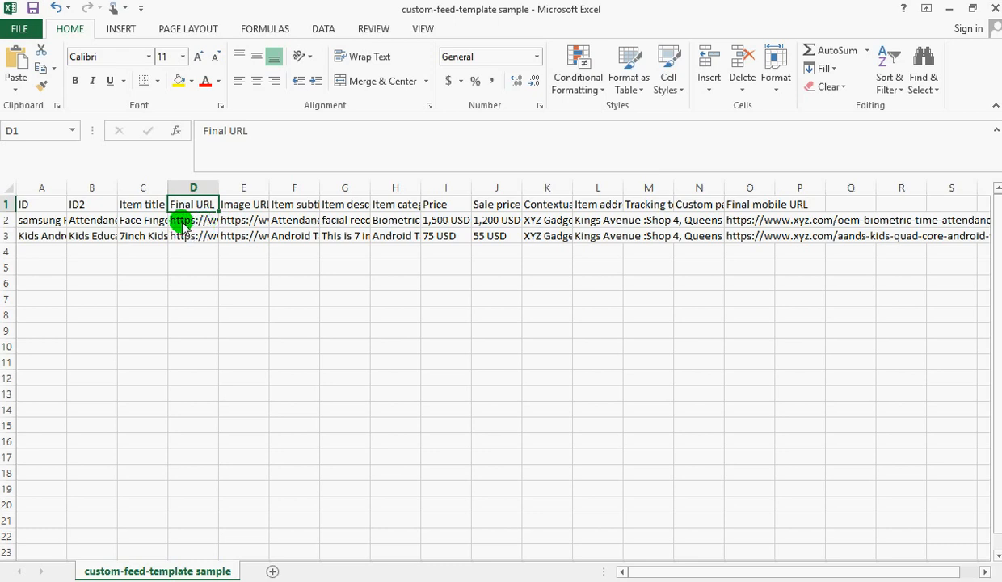
click(193, 220)
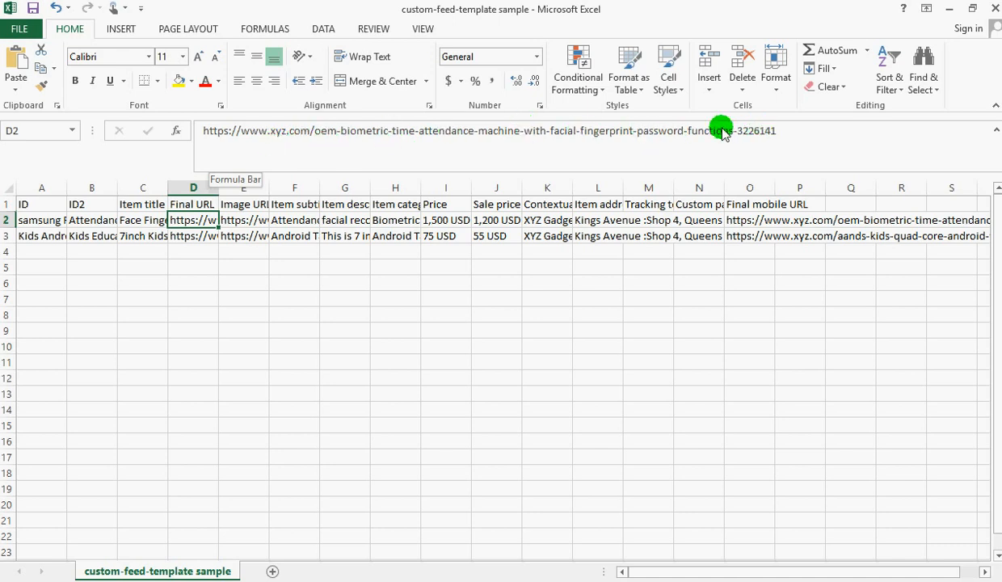
click(192, 204)
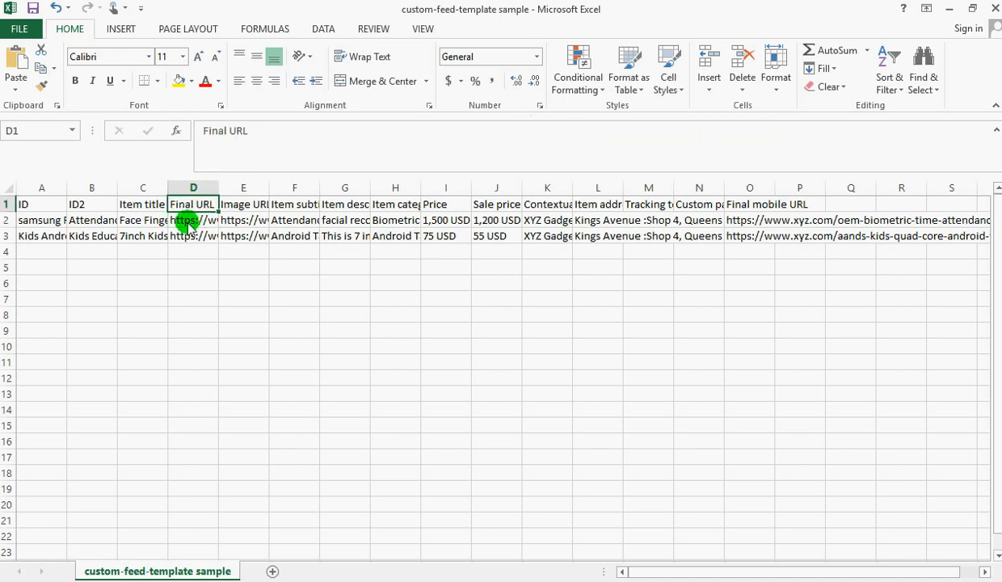
click(193, 220)
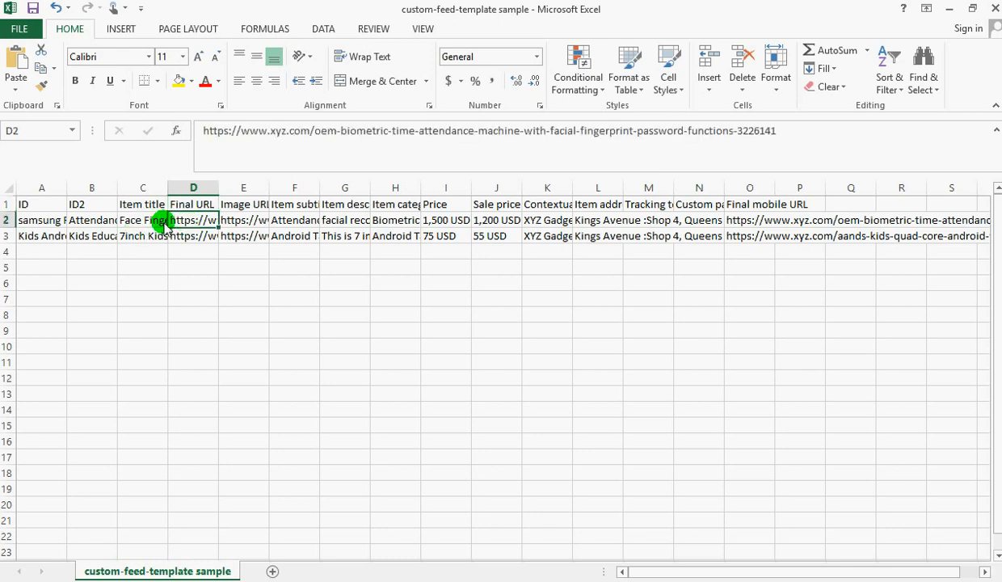
click(243, 204)
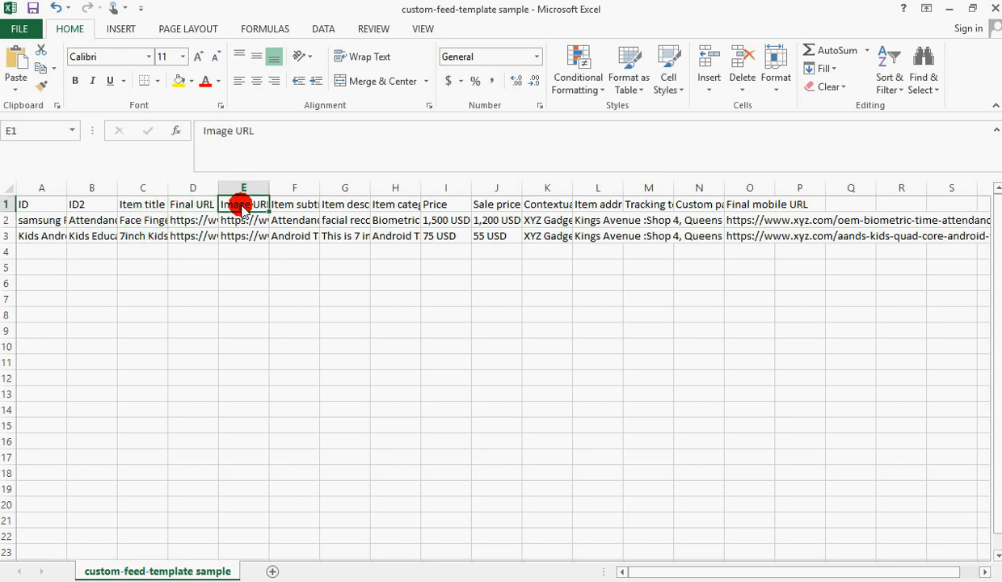
click(243, 236)
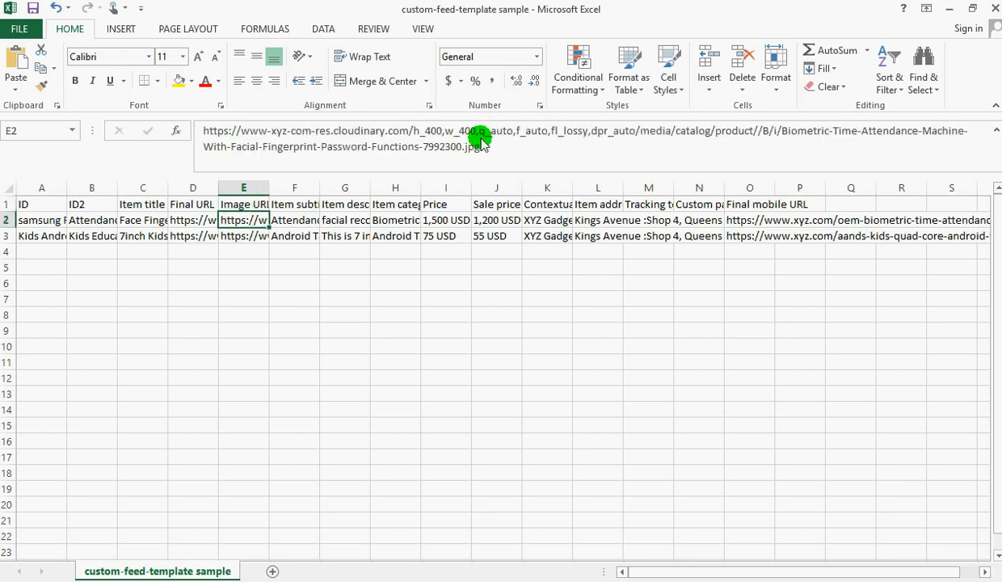
mouse_move(493, 149)
text(?)
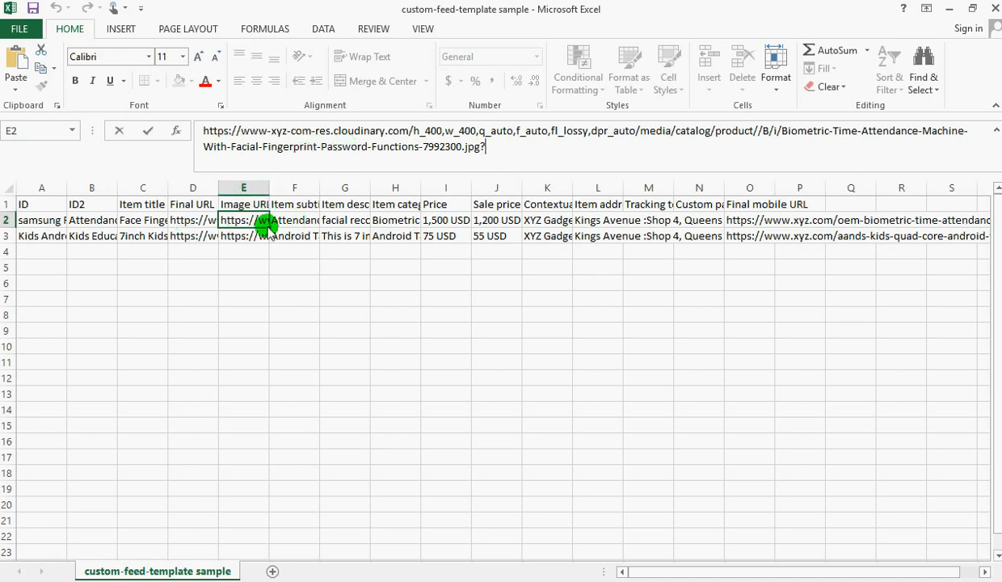
mouse_move(303, 220)
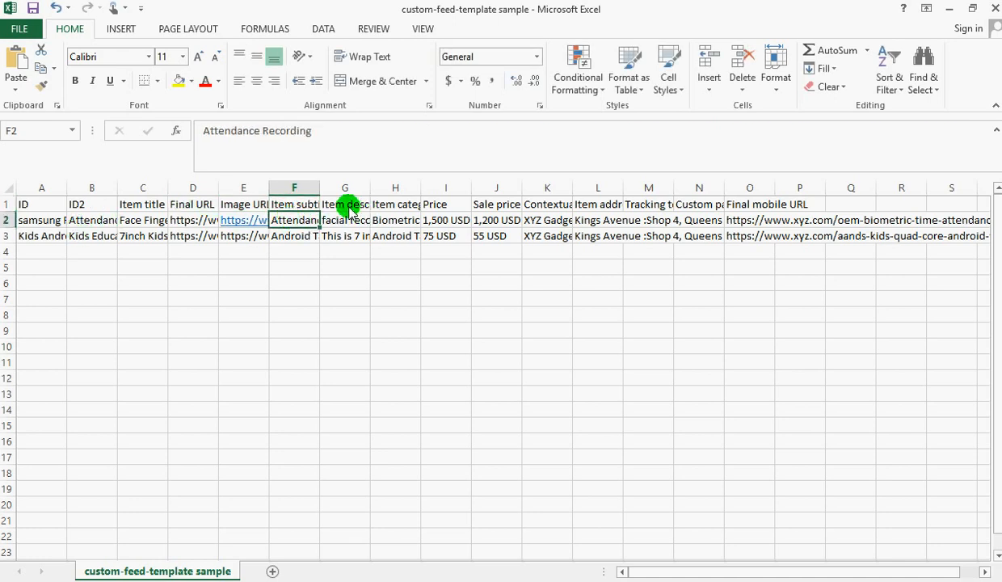
click(344, 204)
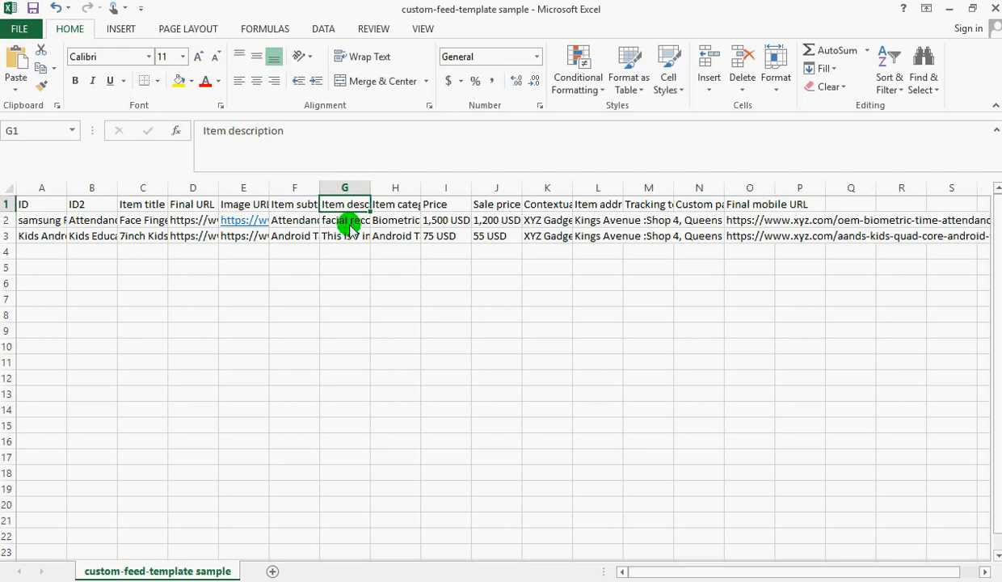
click(346, 220)
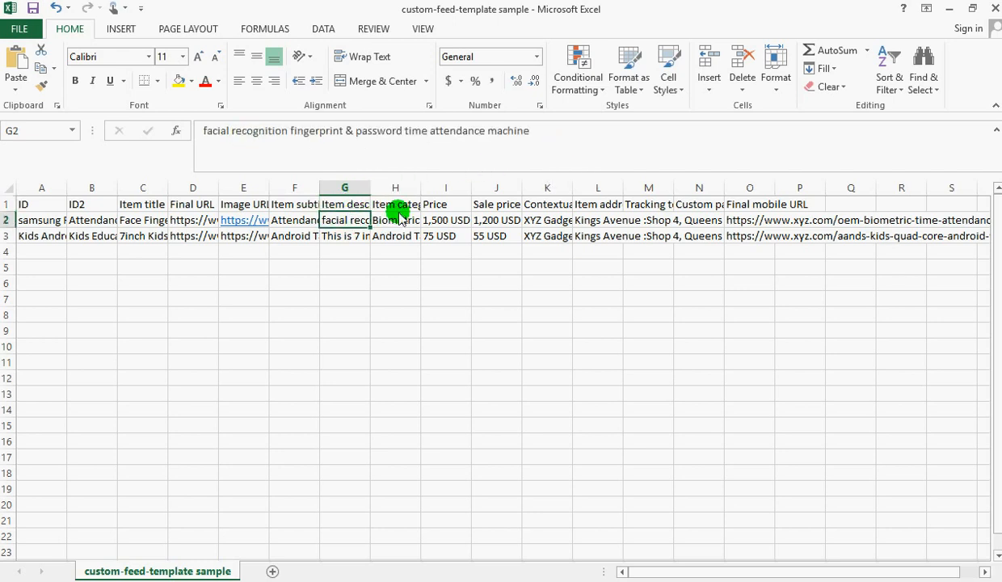
click(395, 220)
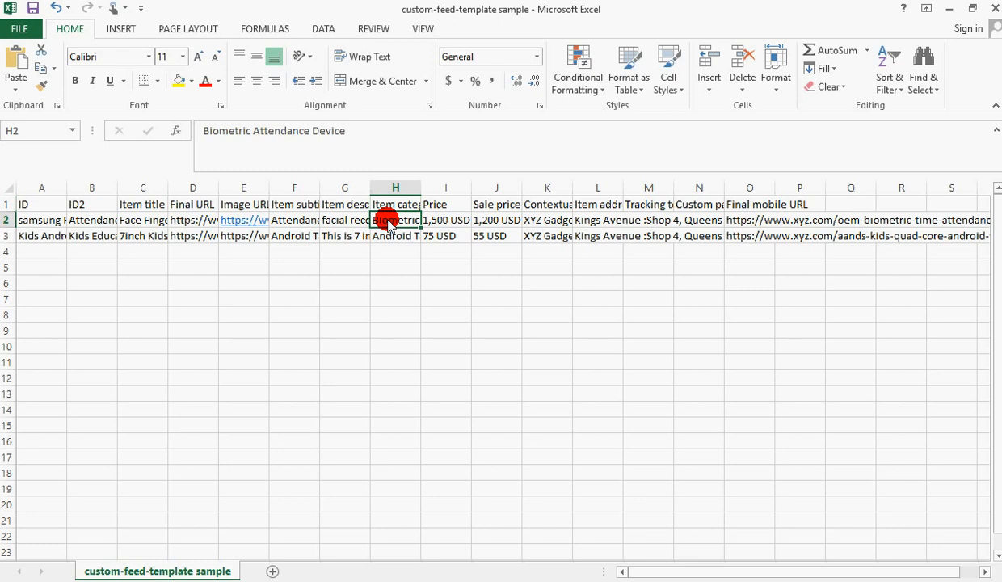
mouse_move(338, 138)
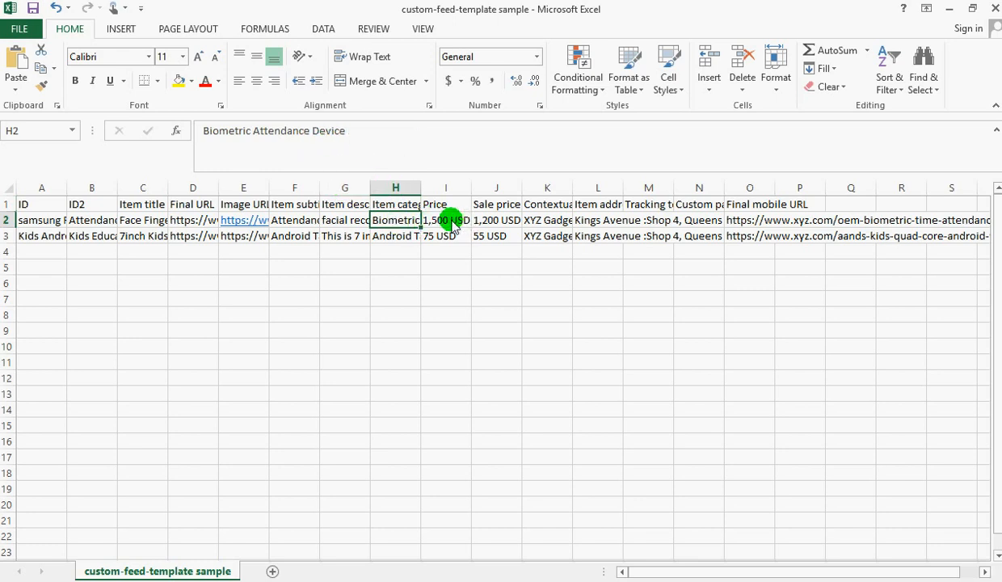
click(447, 220)
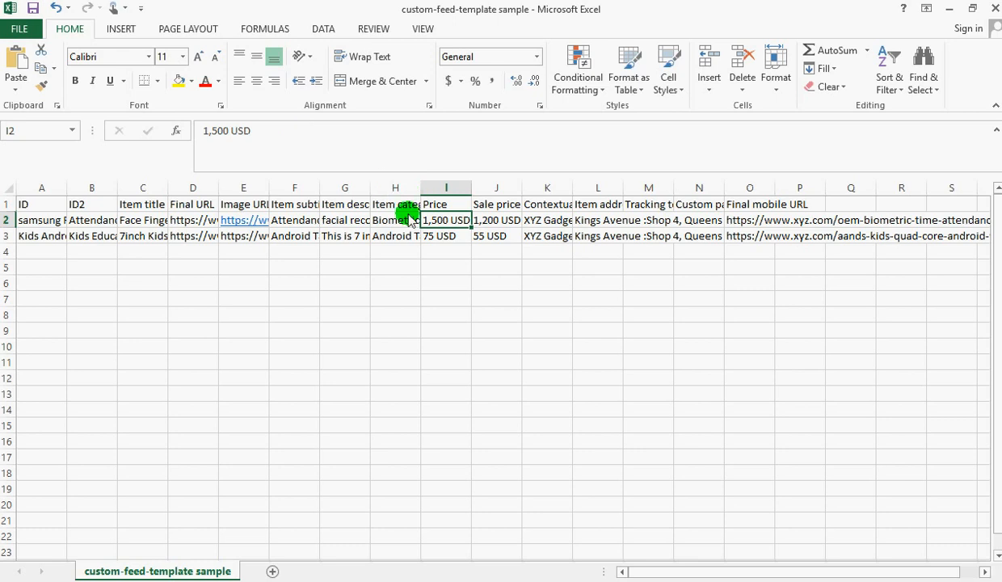
click(496, 203)
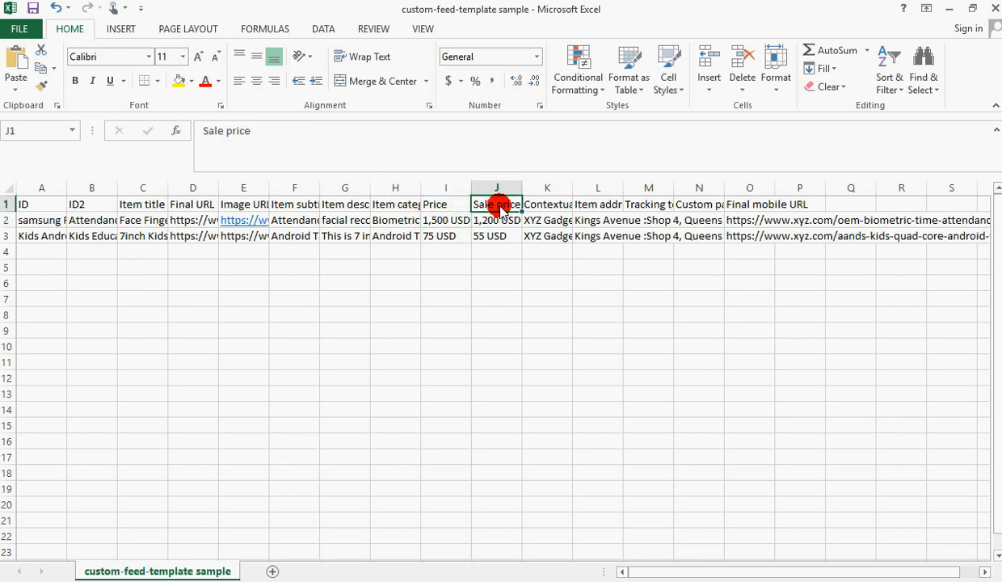
click(496, 220)
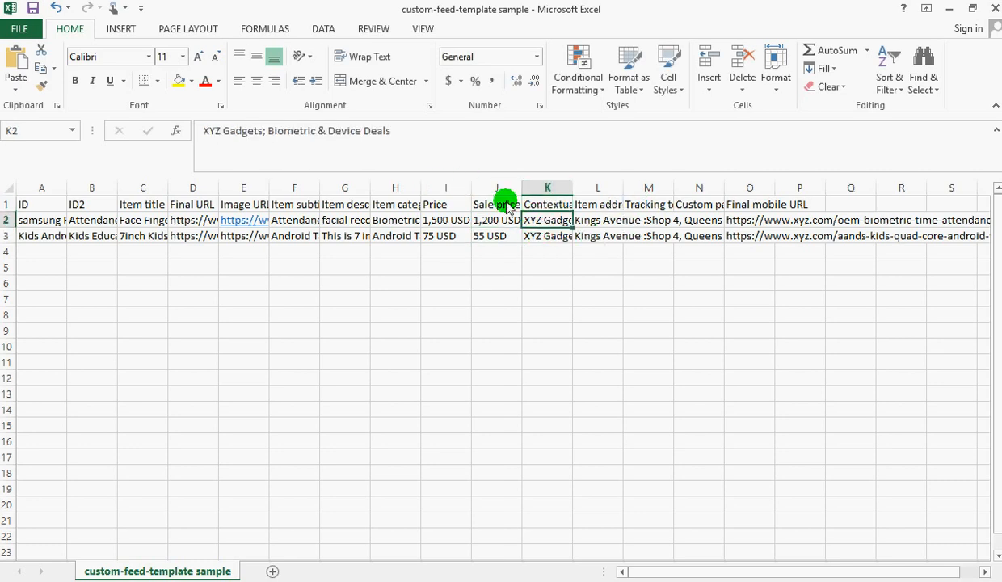
mouse_move(368, 129)
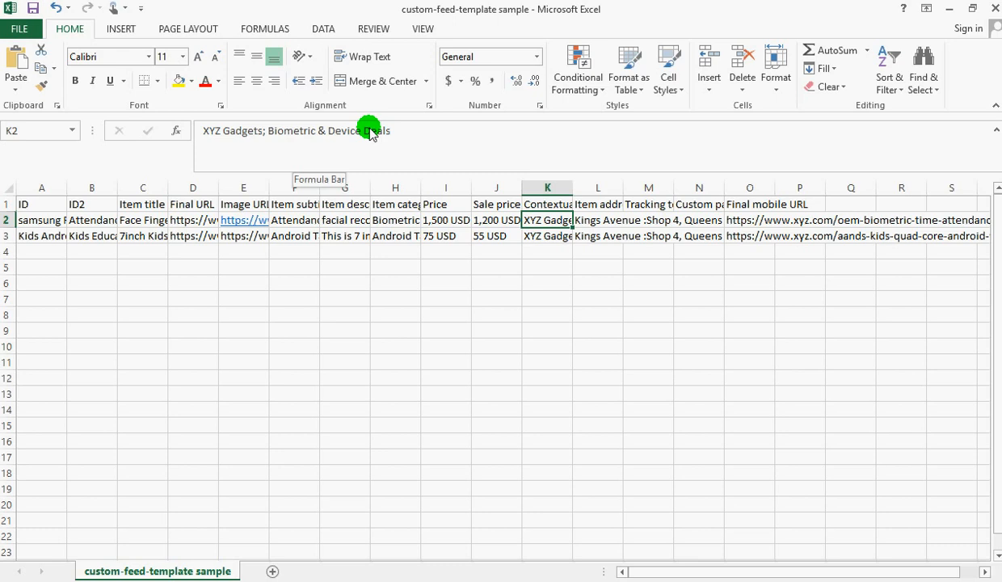
mouse_move(288, 132)
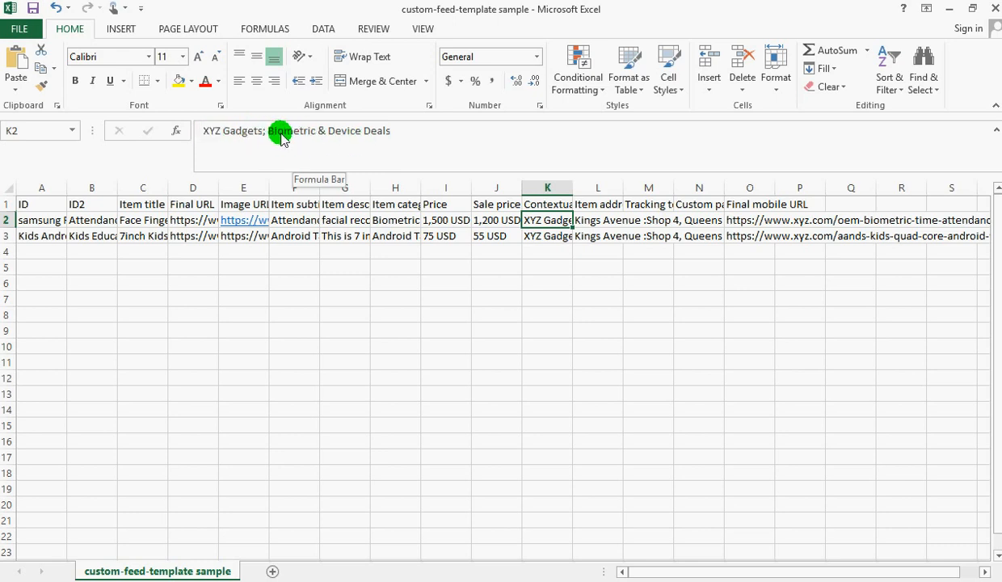
mouse_move(369, 132)
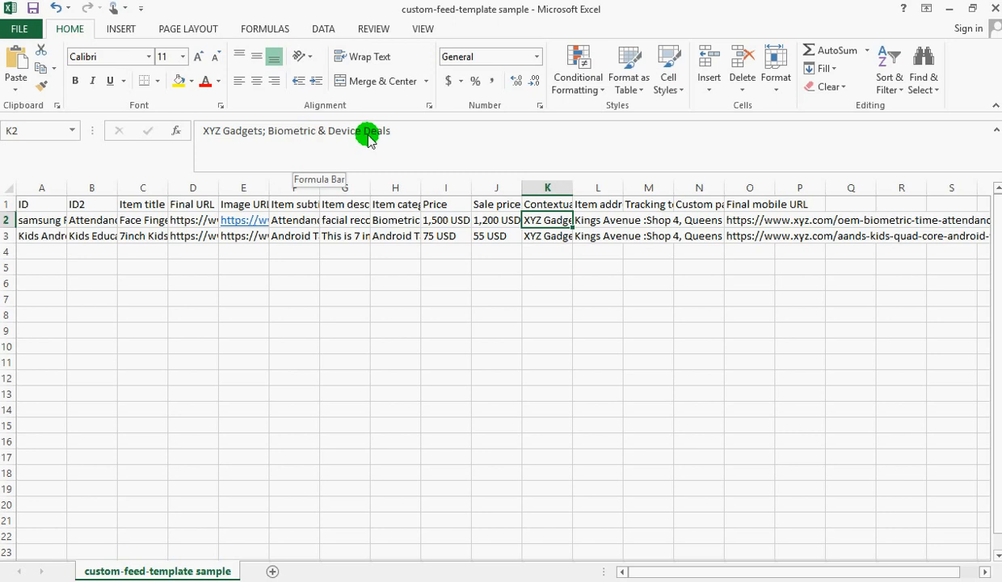
mouse_move(628, 220)
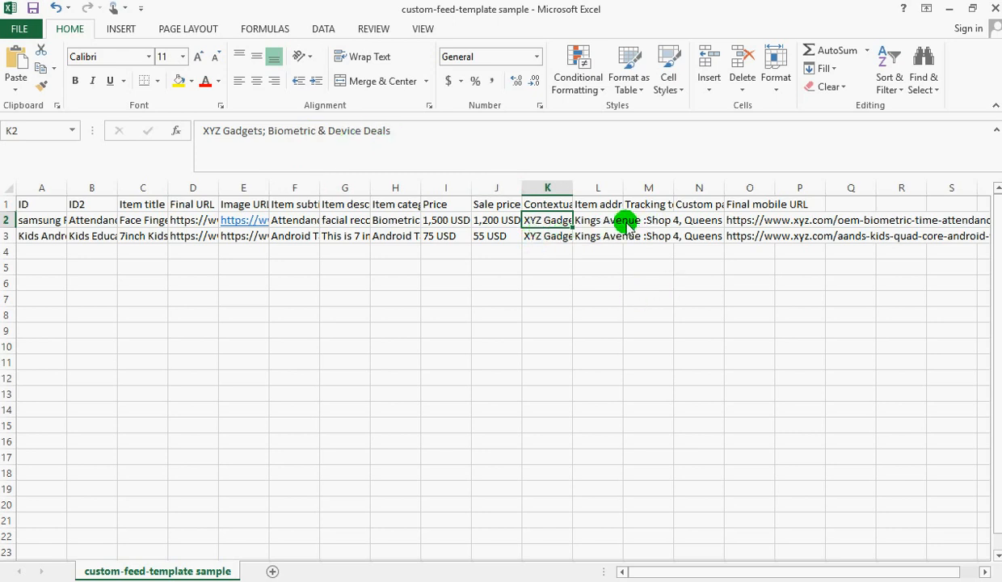
click(598, 220)
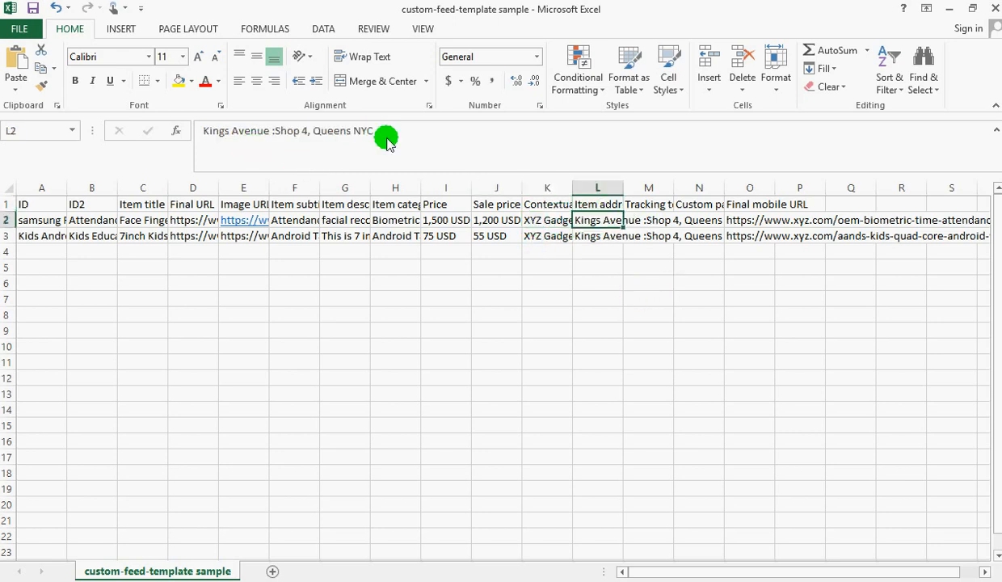
mouse_move(385, 135)
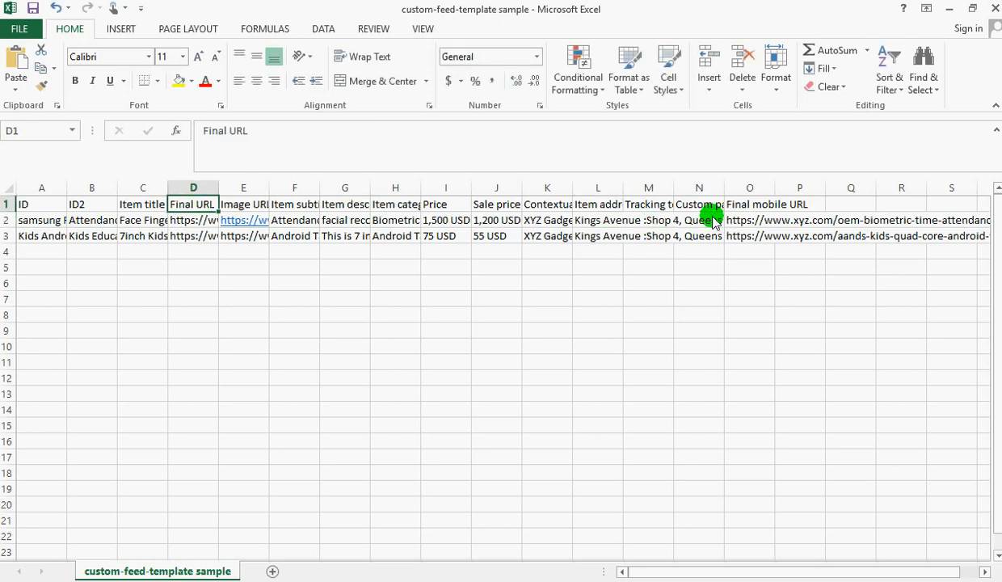
click(700, 204)
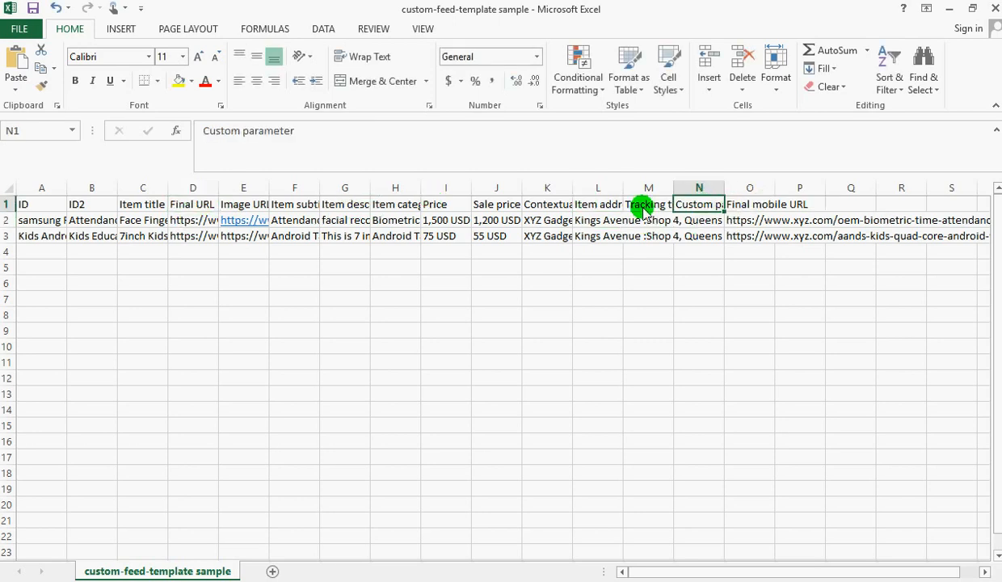
click(647, 203)
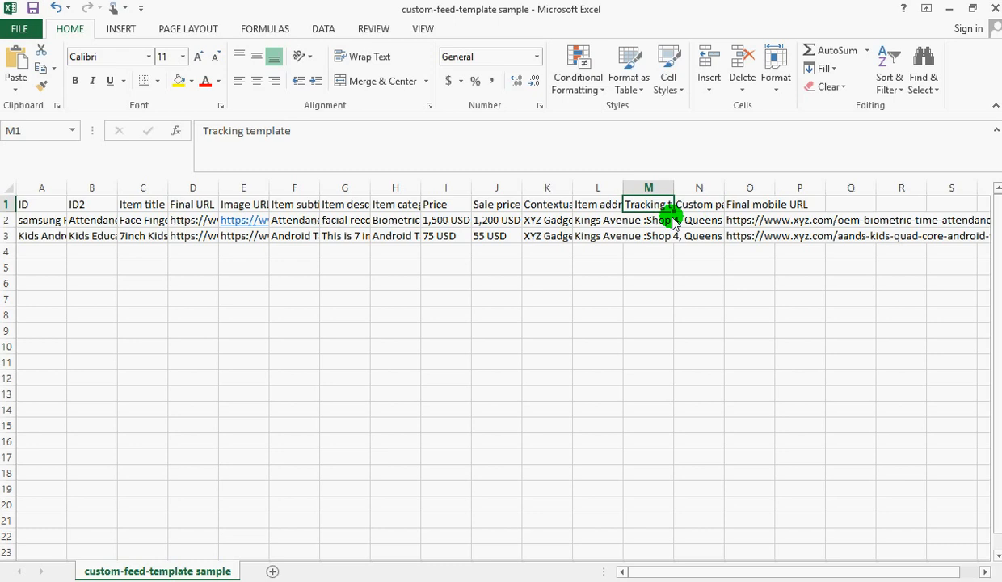
click(646, 220)
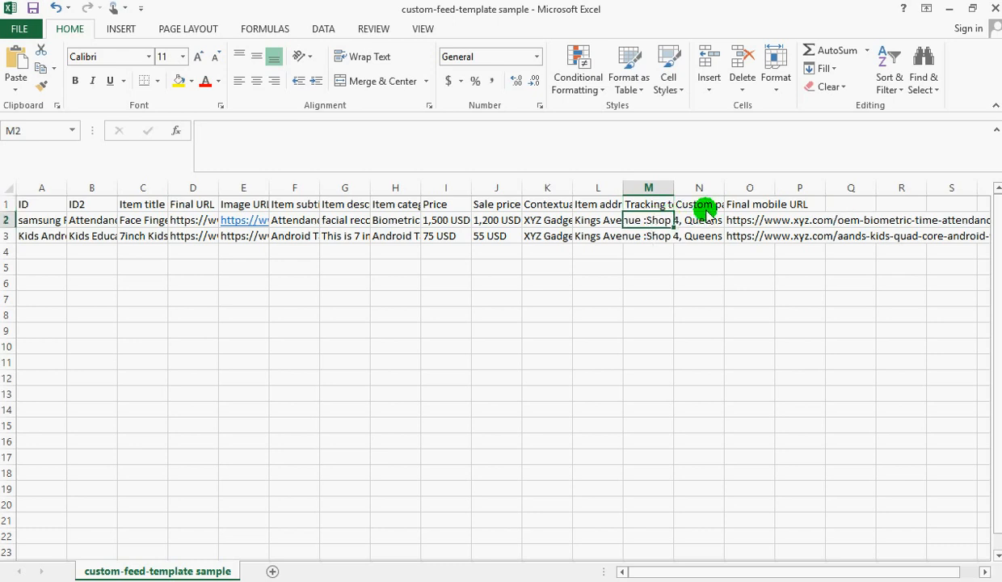
click(700, 220)
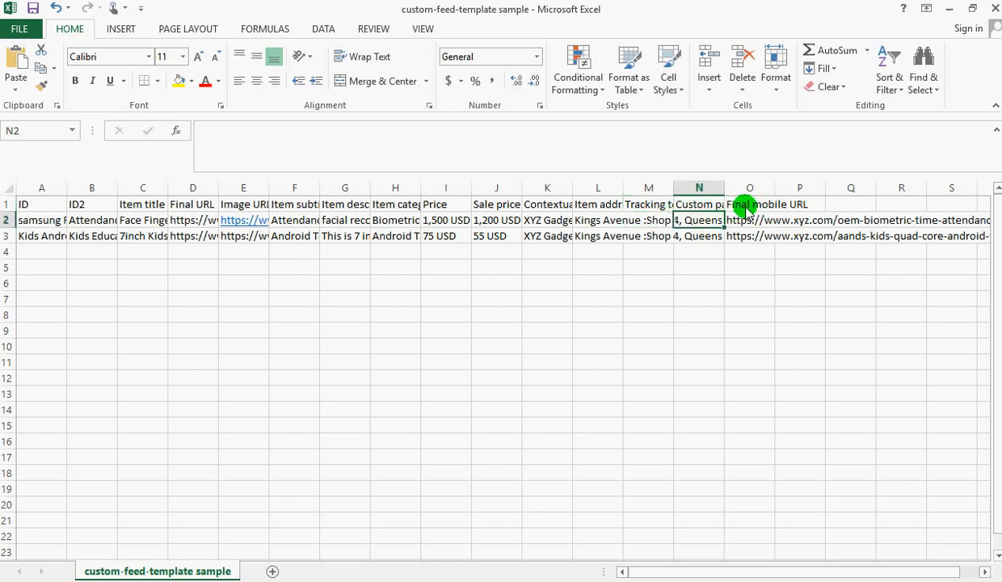
click(750, 203)
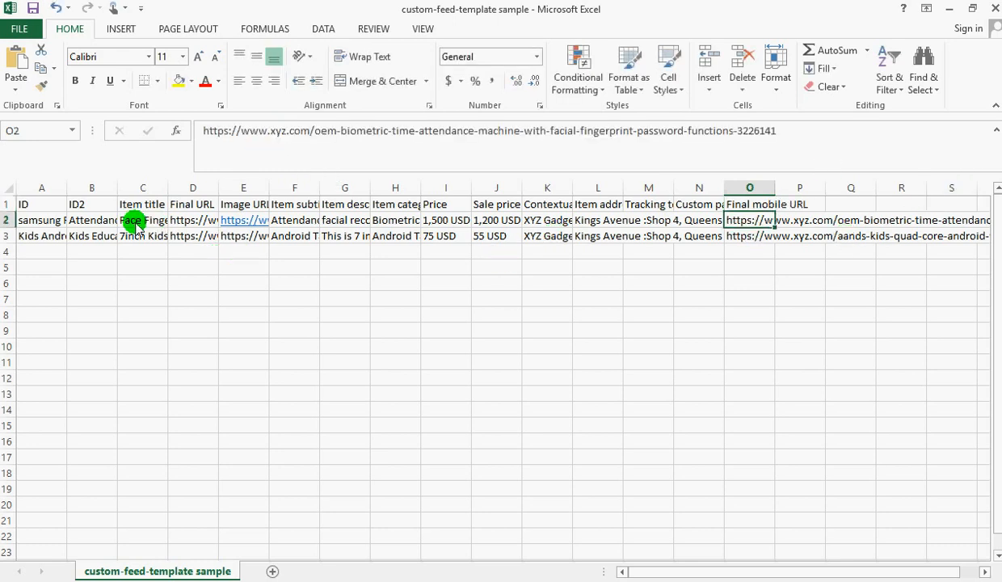
mouse_move(800, 220)
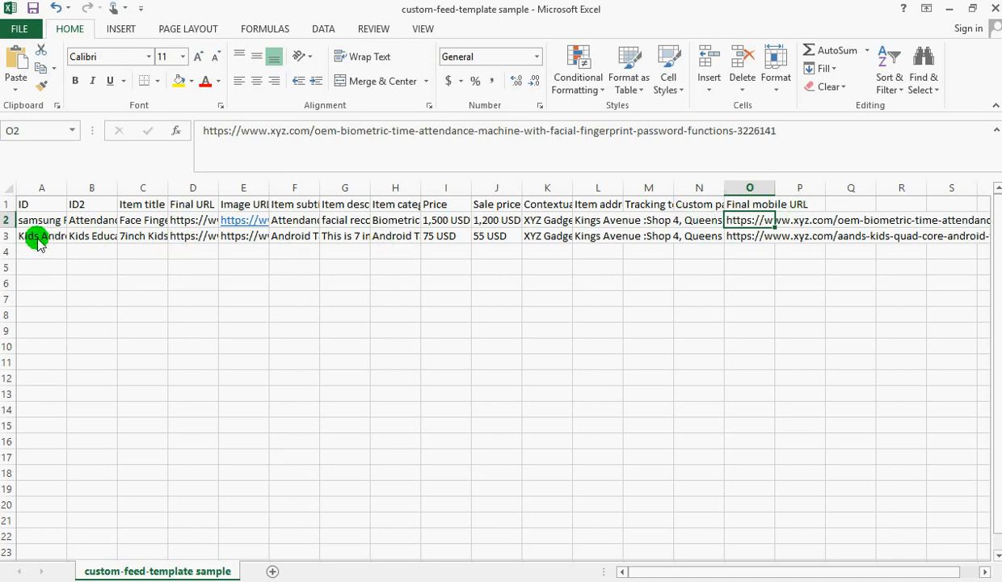
click(42, 281)
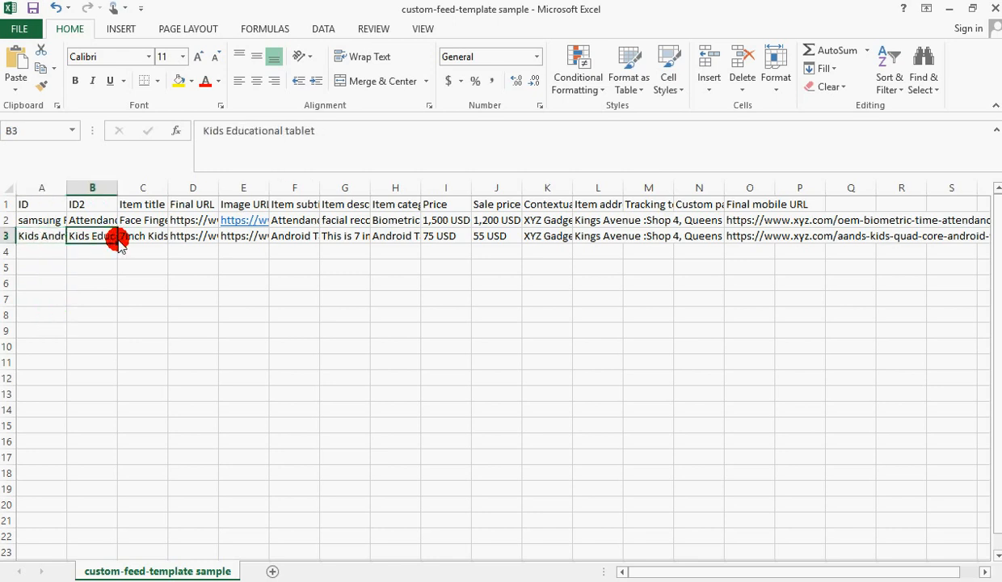
click(192, 236)
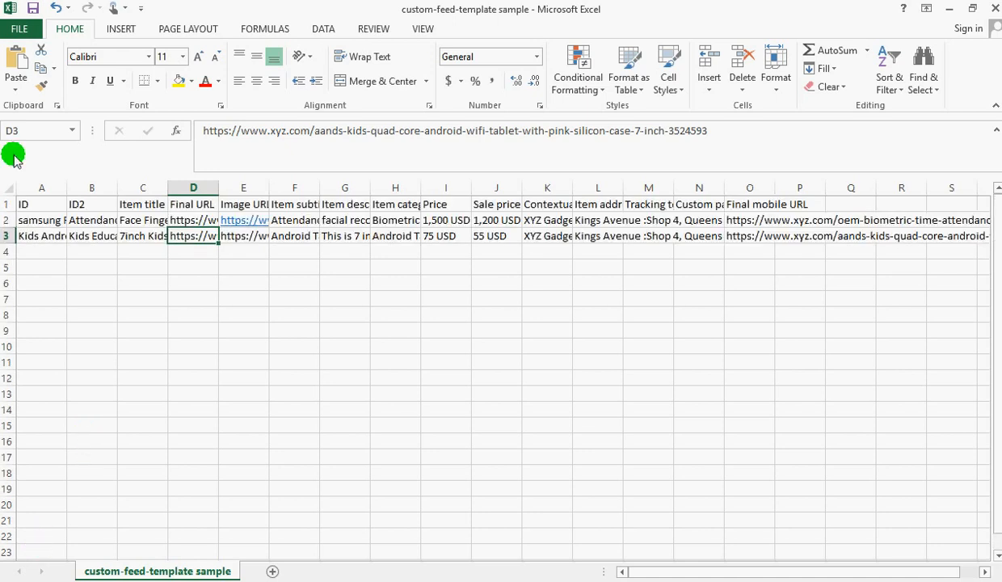
mouse_move(426, 10)
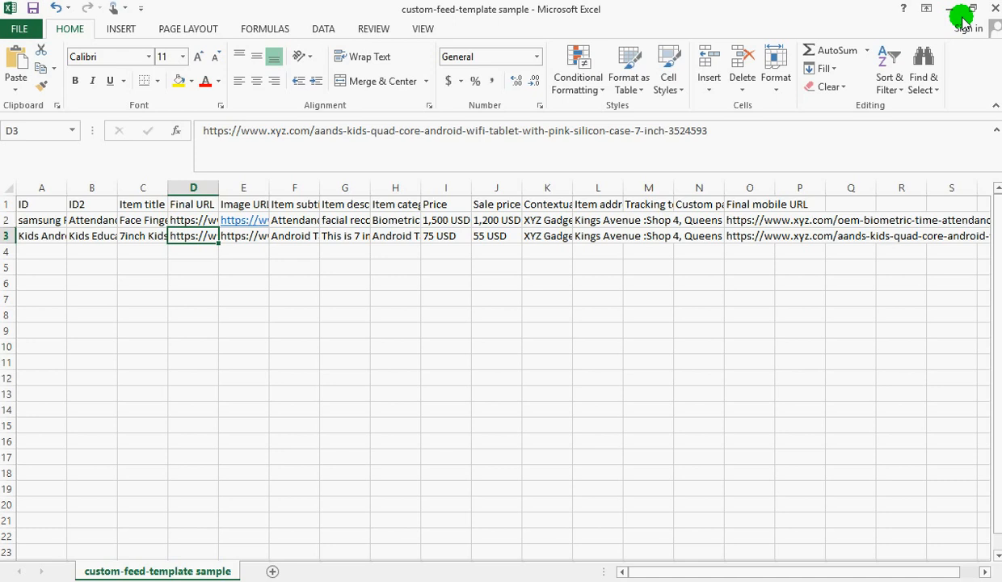
mouse_move(661, 10)
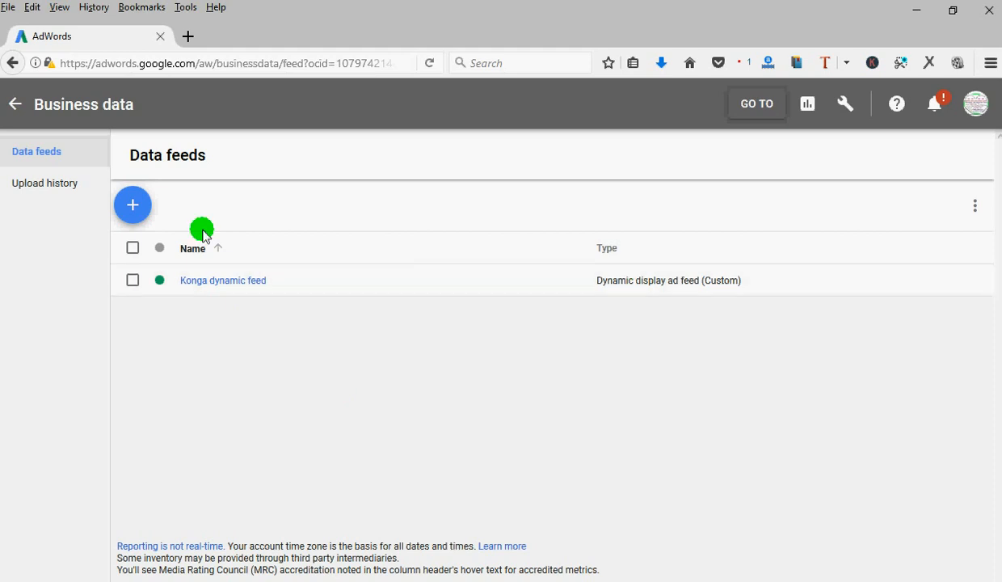
mouse_move(847, 104)
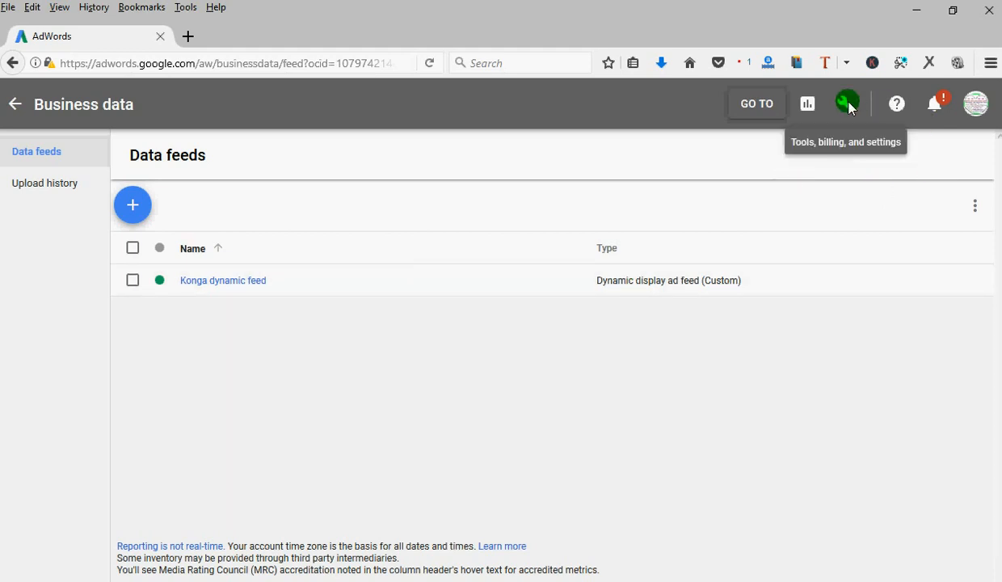
Step: Show the account tools and settings overview, then dismiss it
click(845, 104)
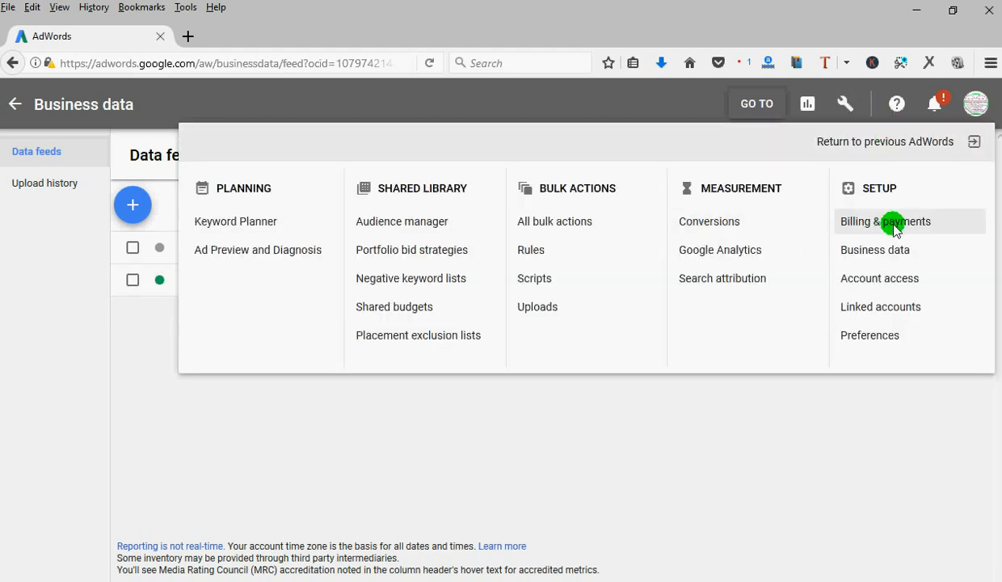
mouse_move(188, 387)
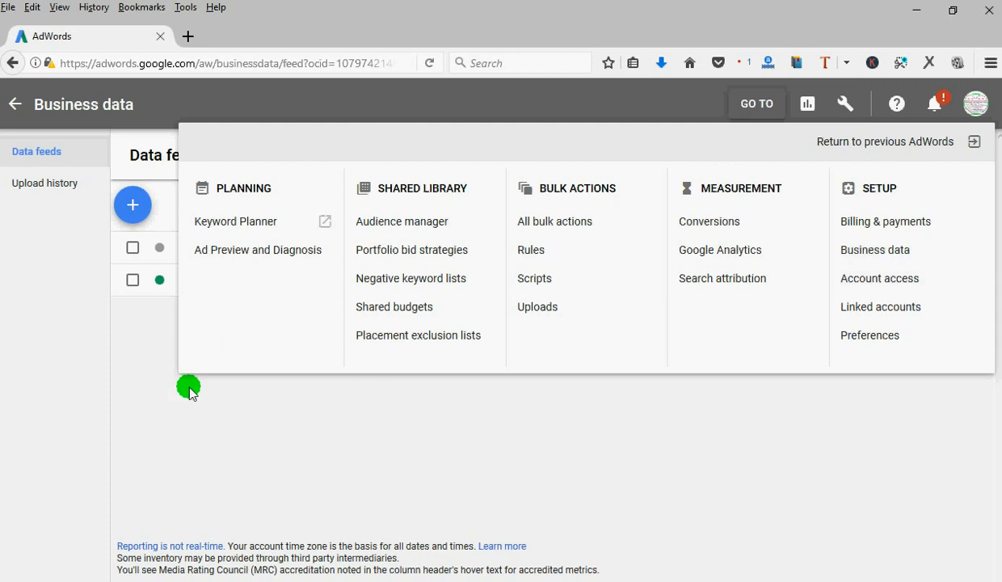
click(548, 358)
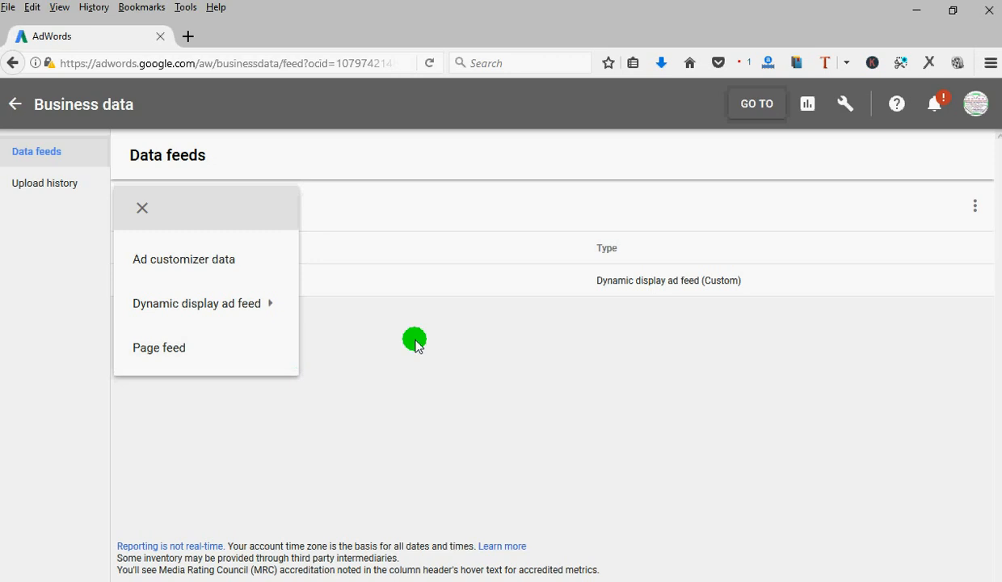
mouse_move(195, 304)
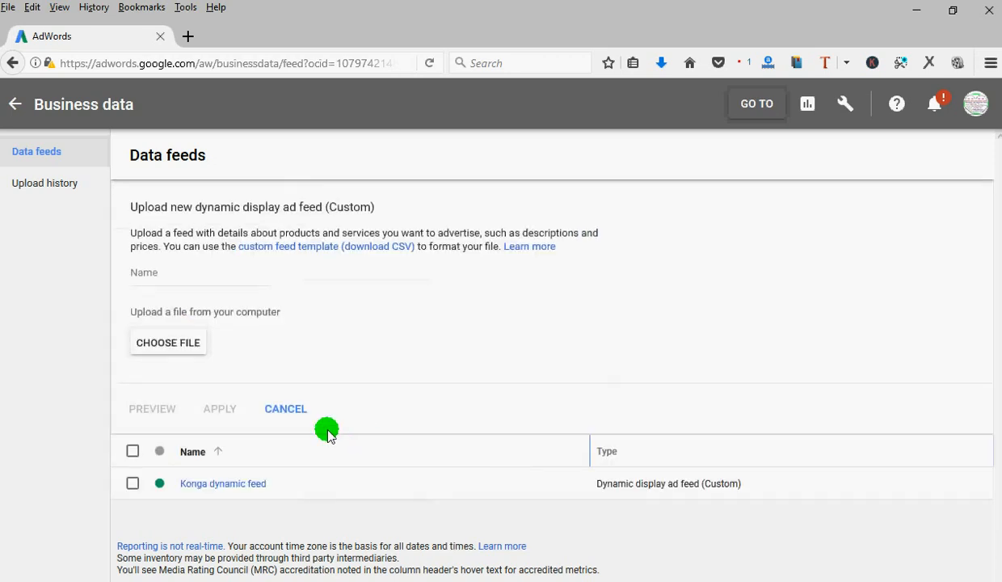
mouse_move(379, 356)
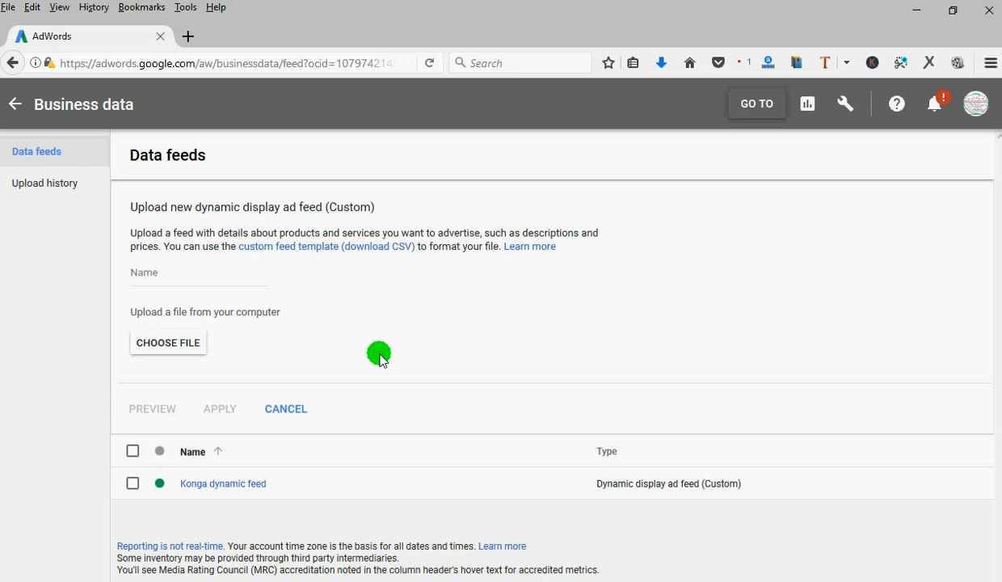
Step: Attach custom-feed-template sample.csv from the Desktop as the new feed's file
click(168, 343)
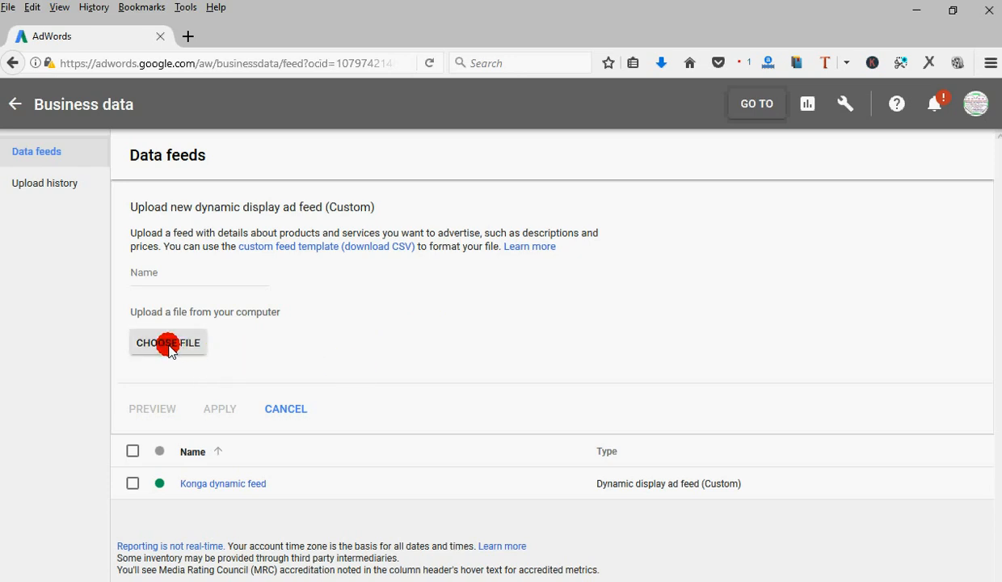
click(168, 342)
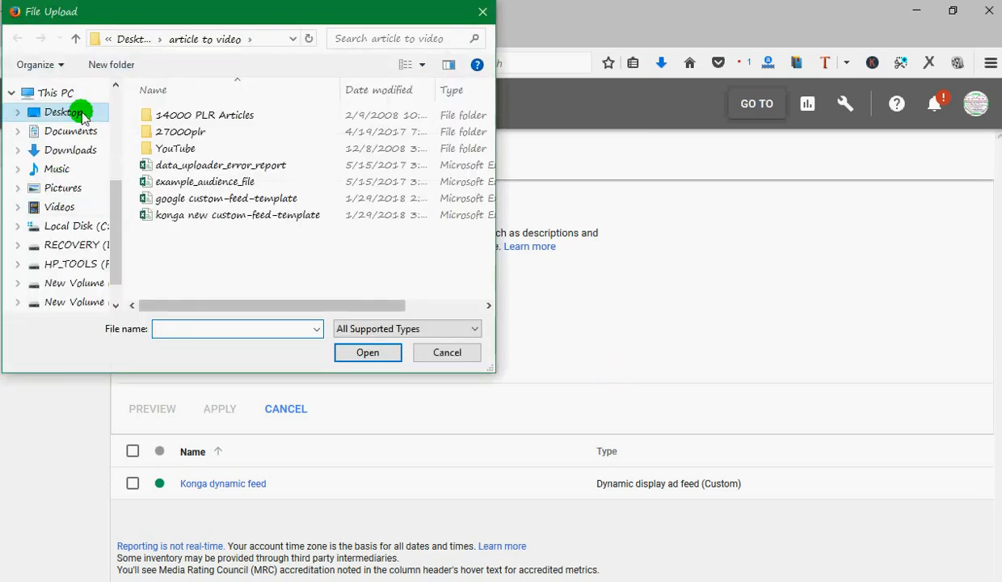
click(63, 112)
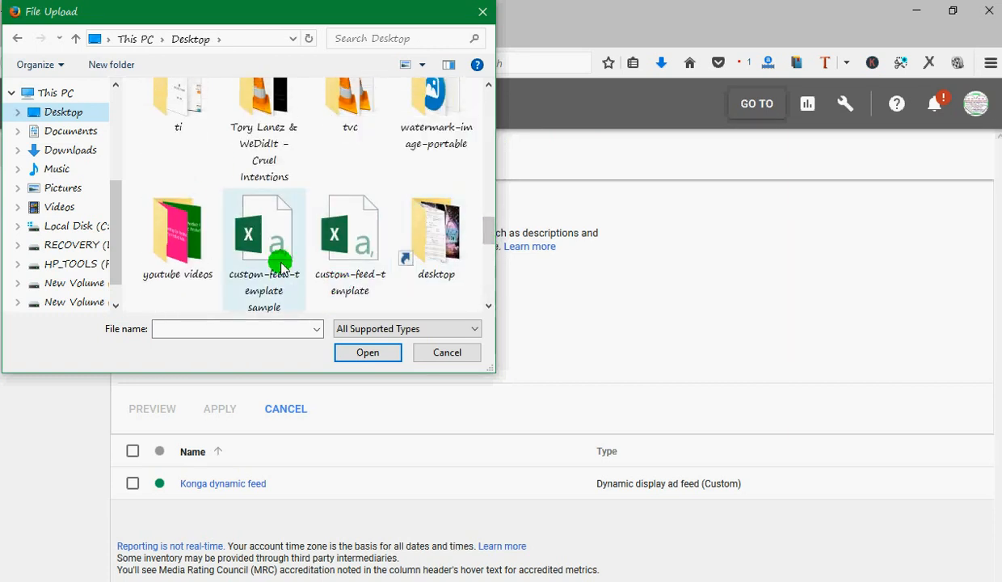
click(263, 234)
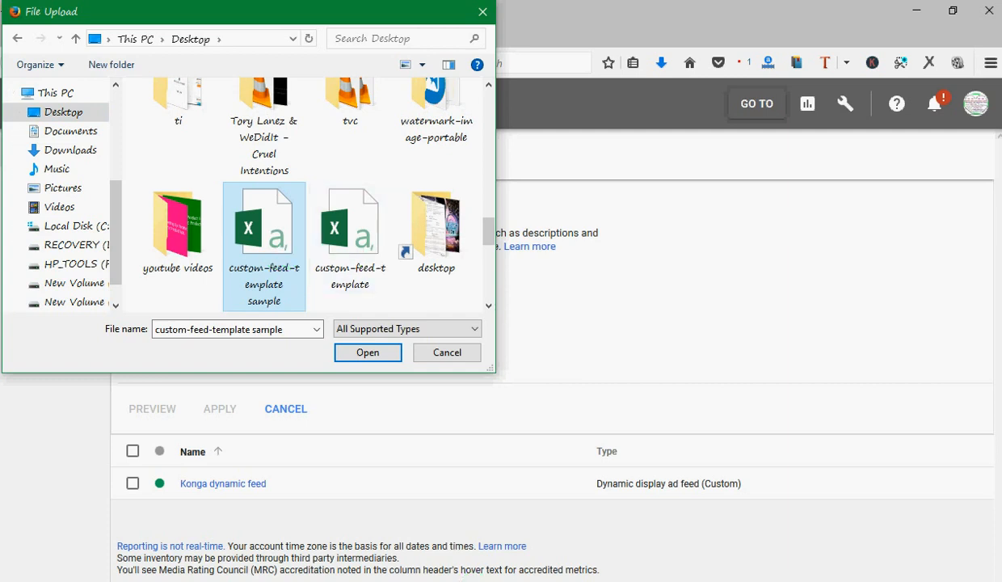
click(367, 352)
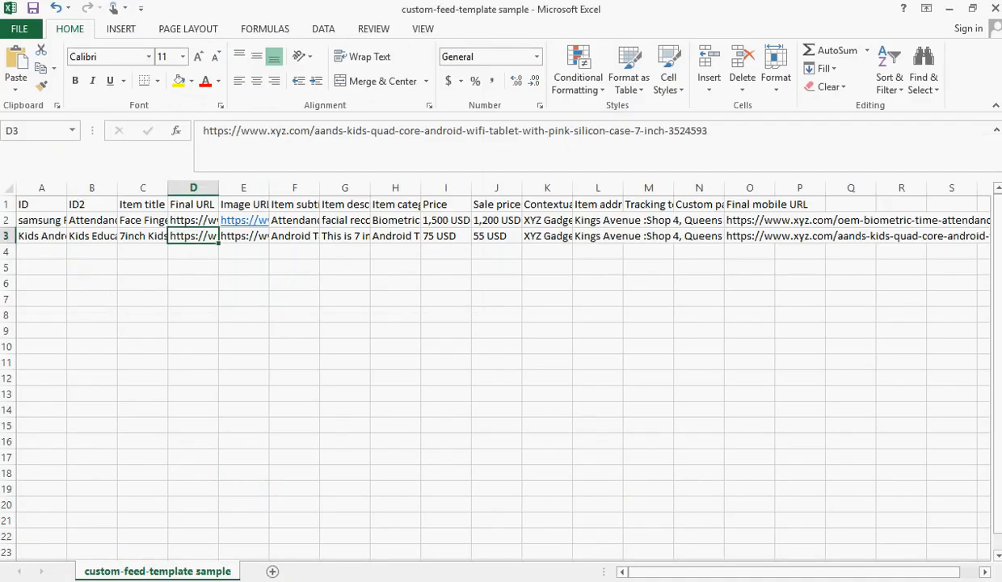
click(264, 234)
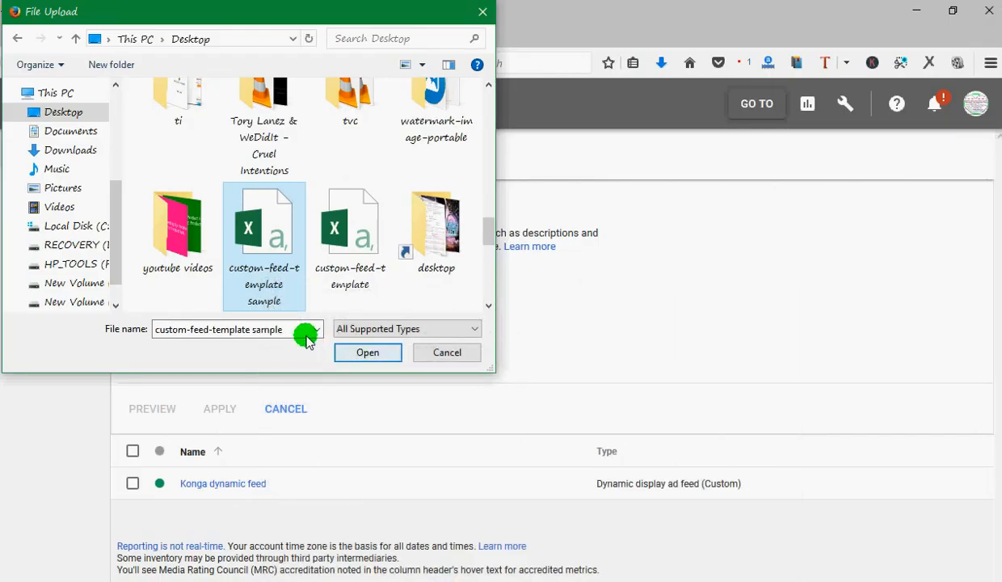
click(367, 353)
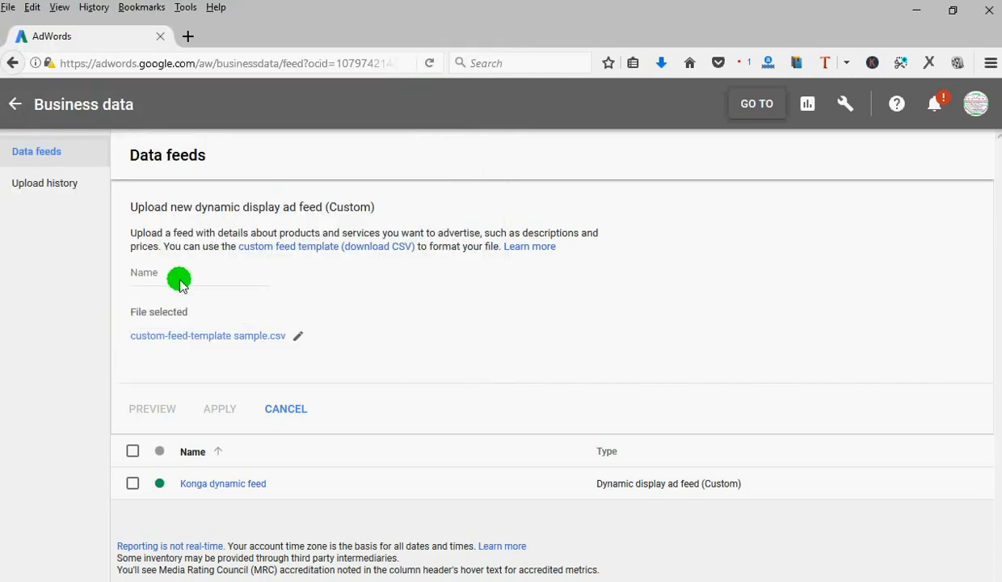
Step: Name the new feed 'xyz products' and submit the sample CSV upload
click(201, 285)
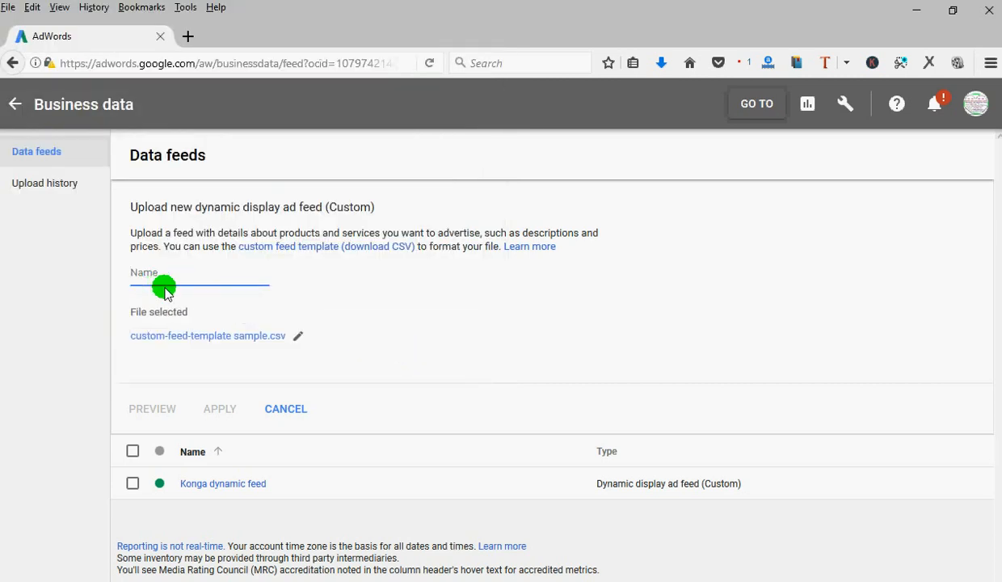
text(xt)
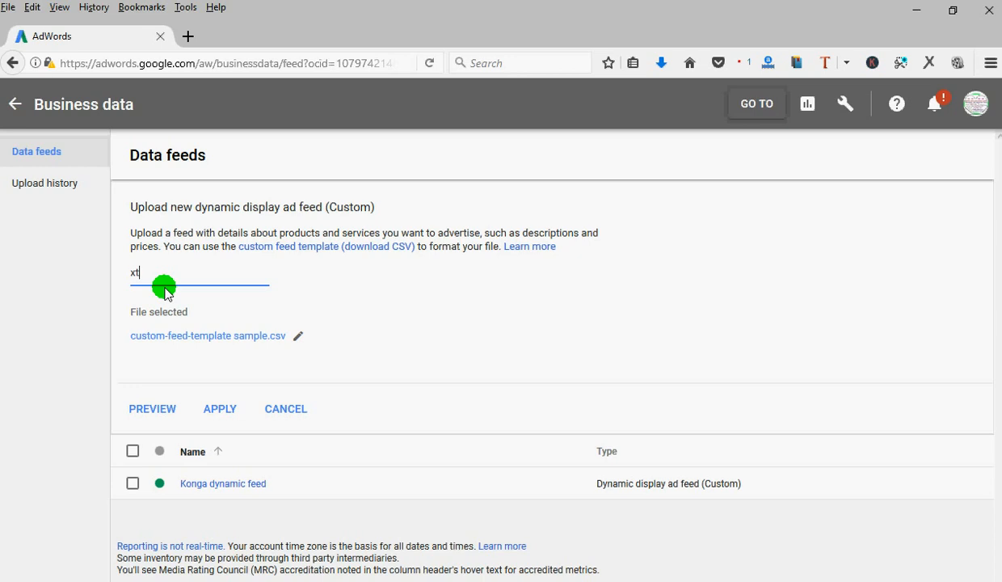
text(yz)
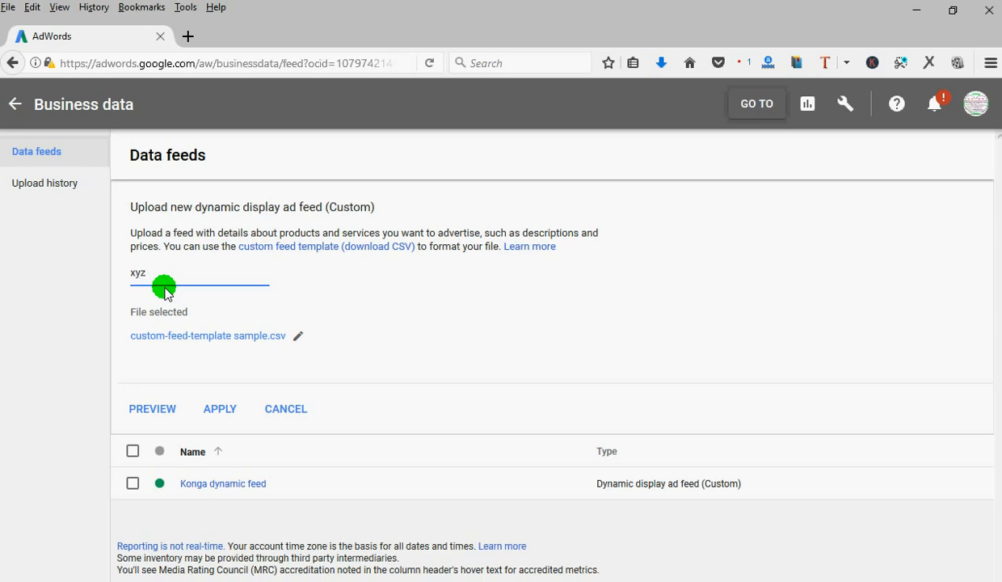
text(products)
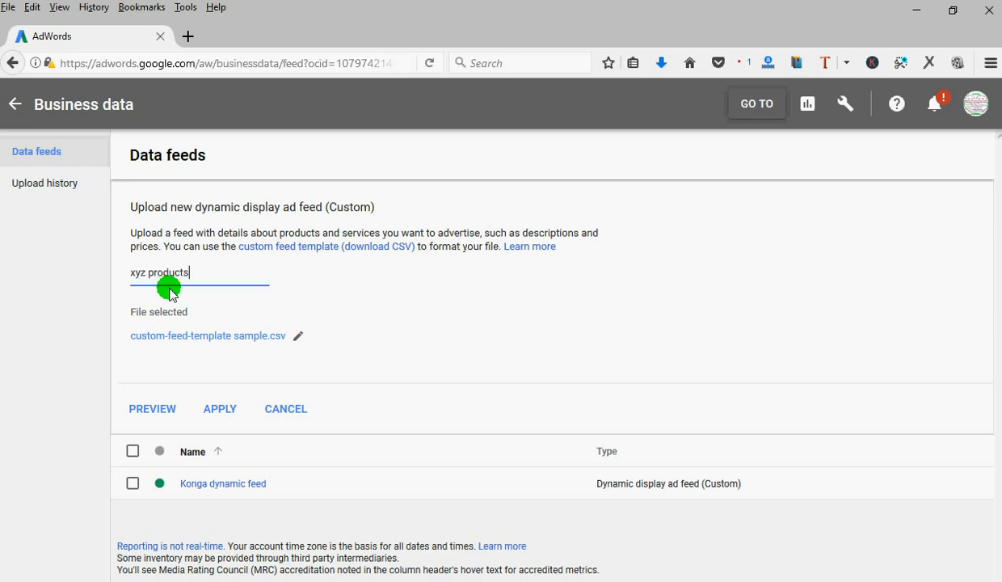
click(220, 407)
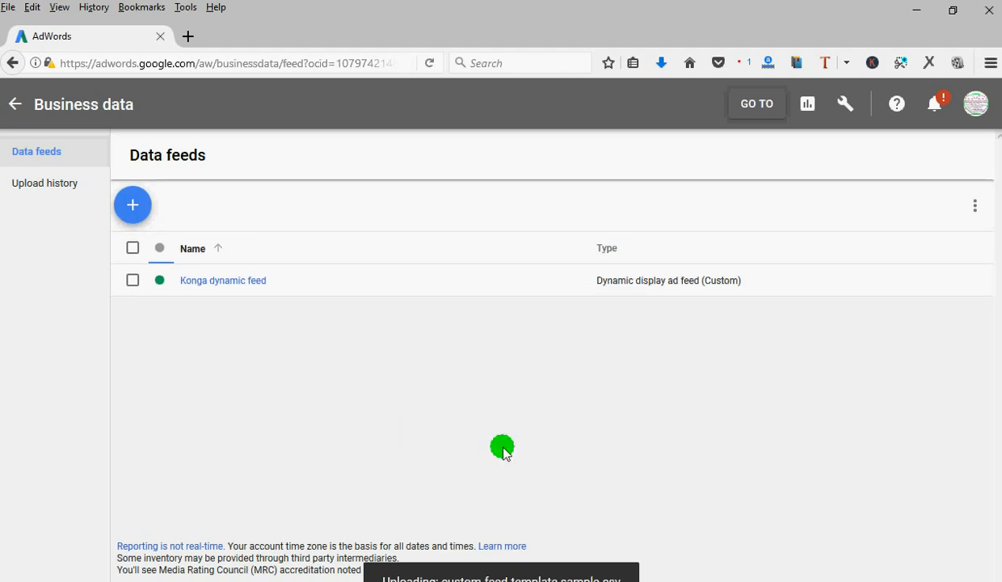
mouse_move(402, 418)
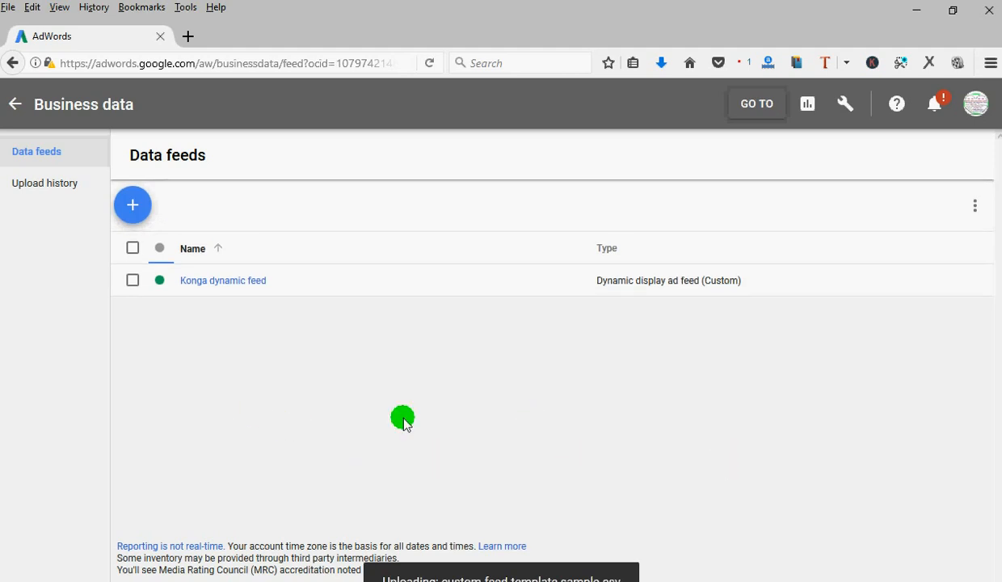
mouse_move(514, 440)
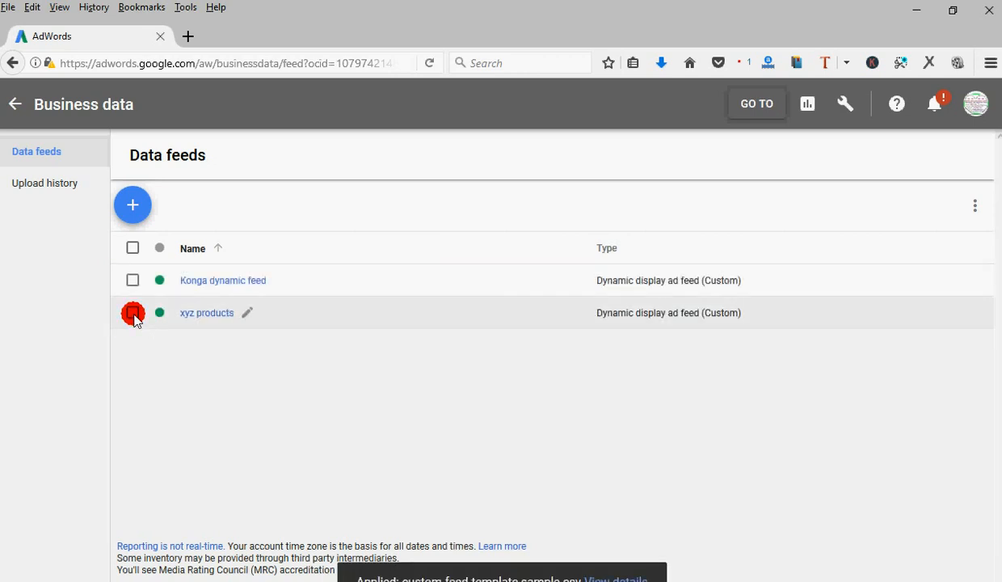
Step: Mark the uploaded xyz products feed in the Data feeds list
click(133, 314)
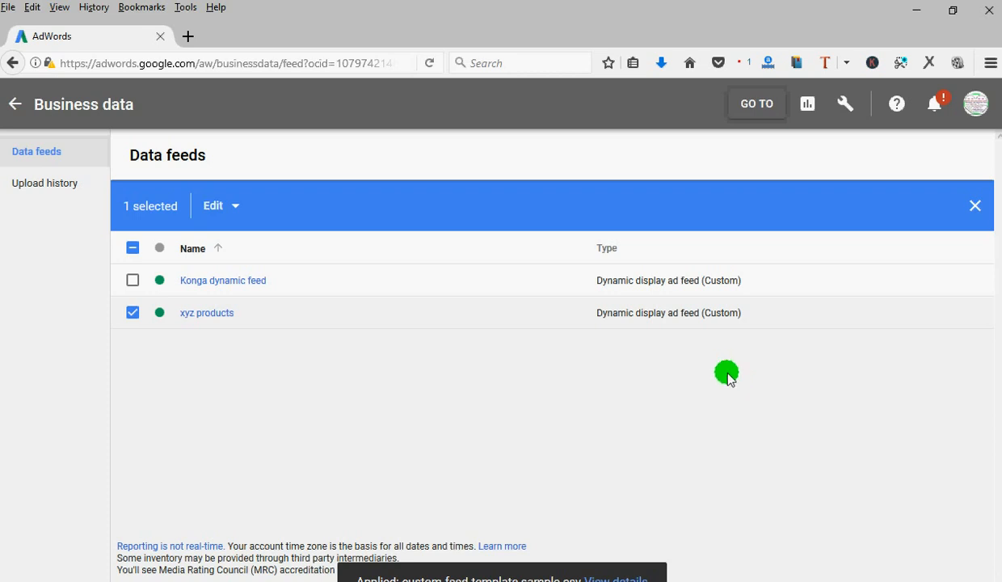
mouse_move(654, 417)
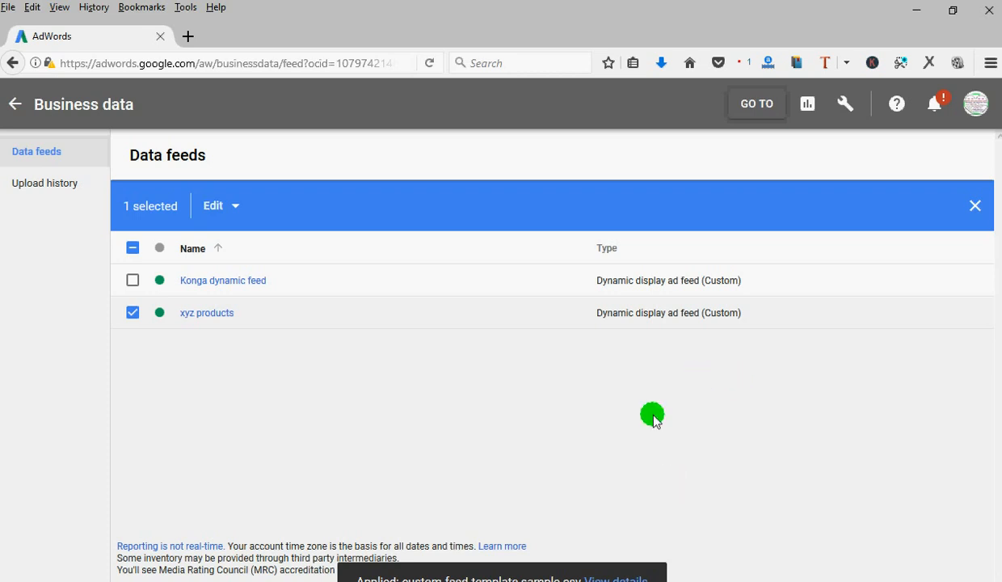
mouse_move(571, 540)
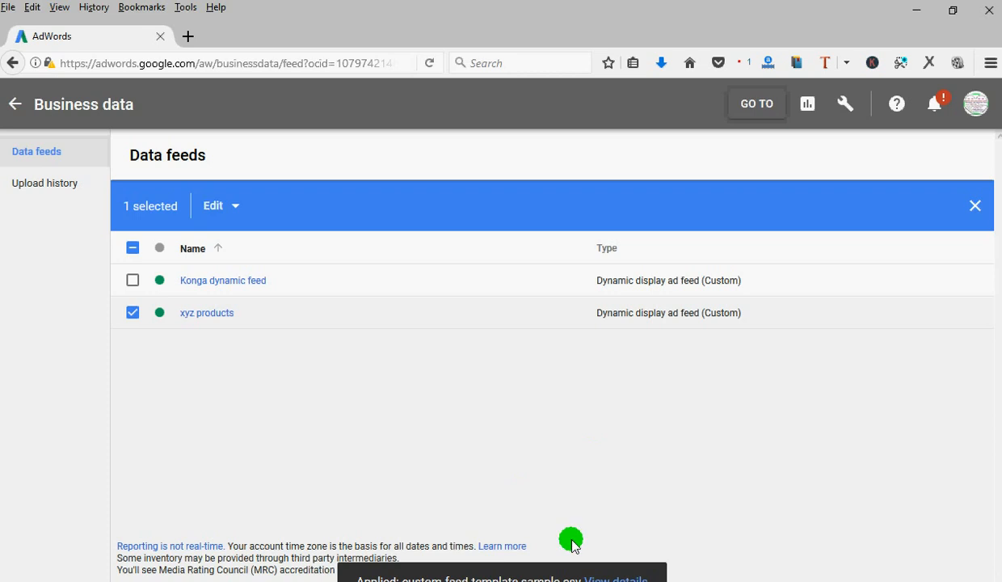